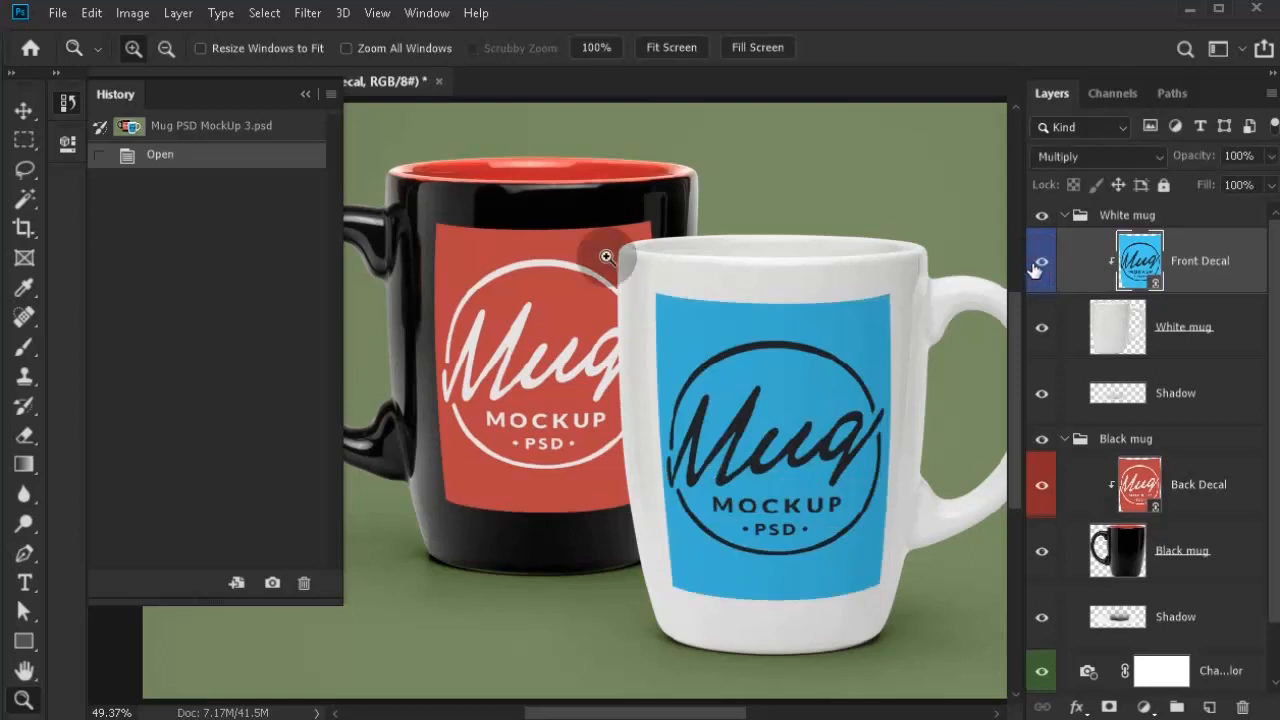
mouse_move(56, 12)
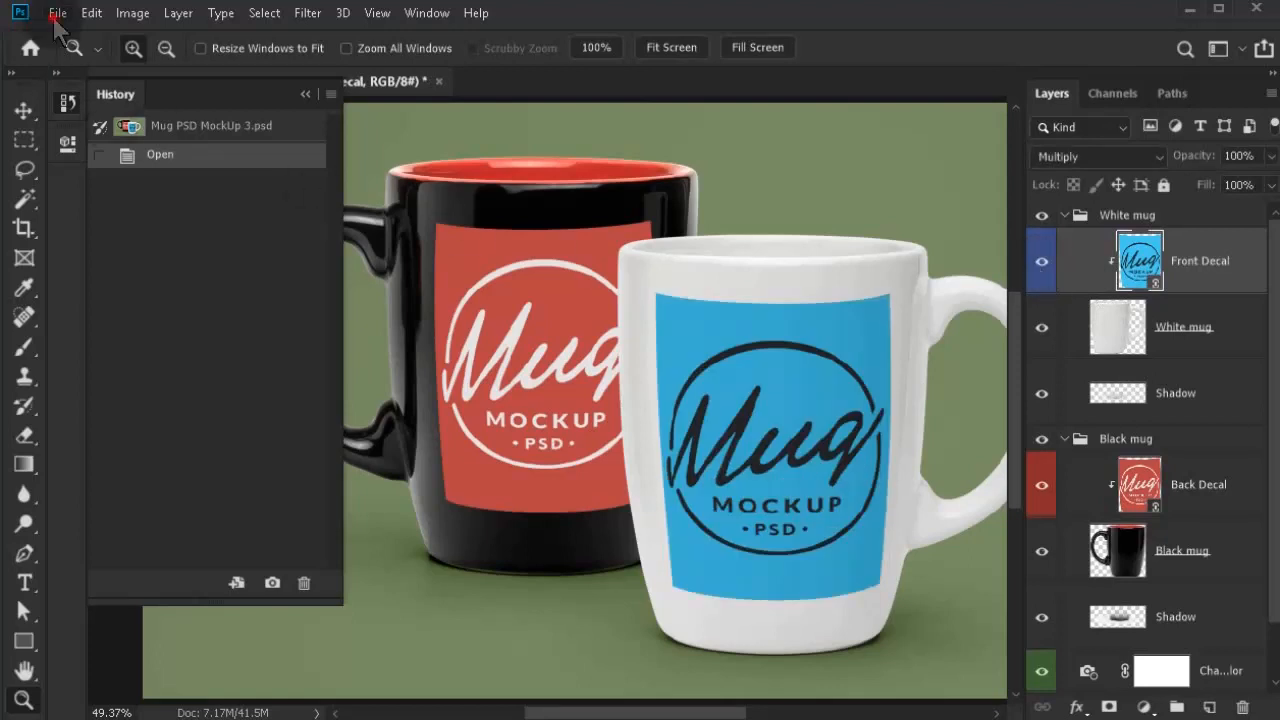
- Bring up the File menu to reach Export > Smart Layer Replace for the Front Decal layer
left_click(56, 12)
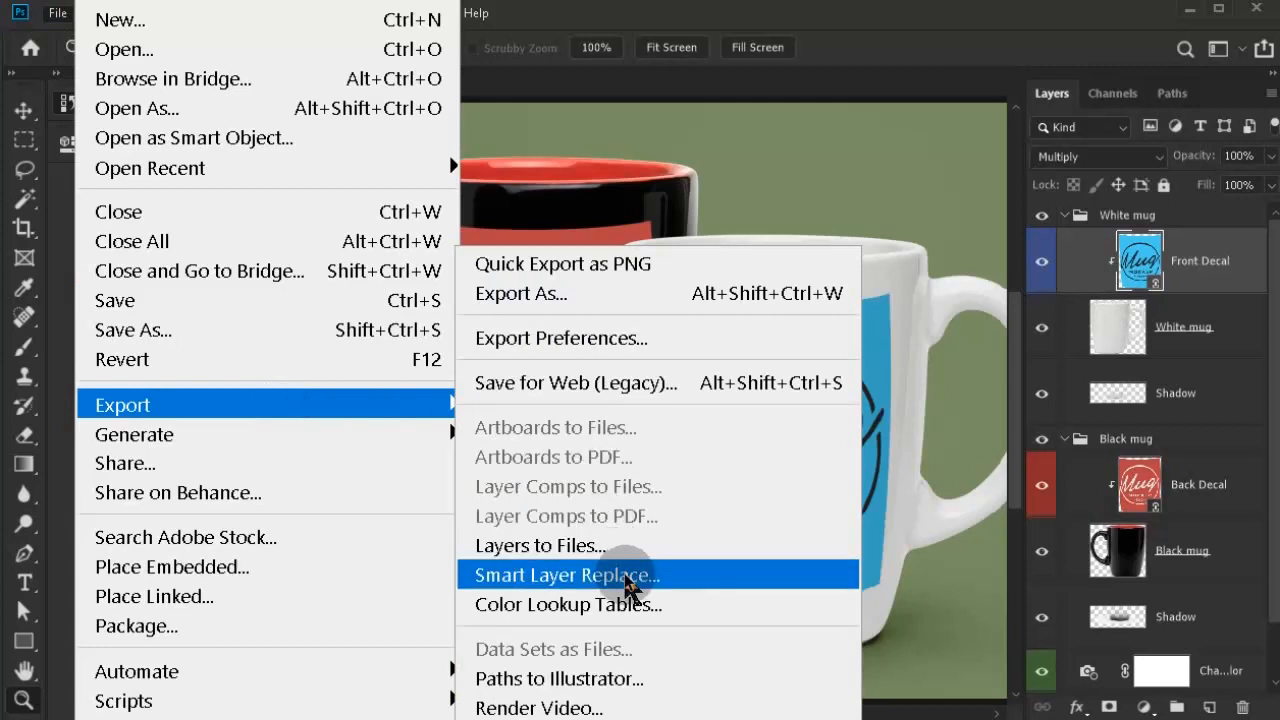
- Start Smart Layer Replace and browse to select the front-view product JPGs as sources
left_click(564, 576)
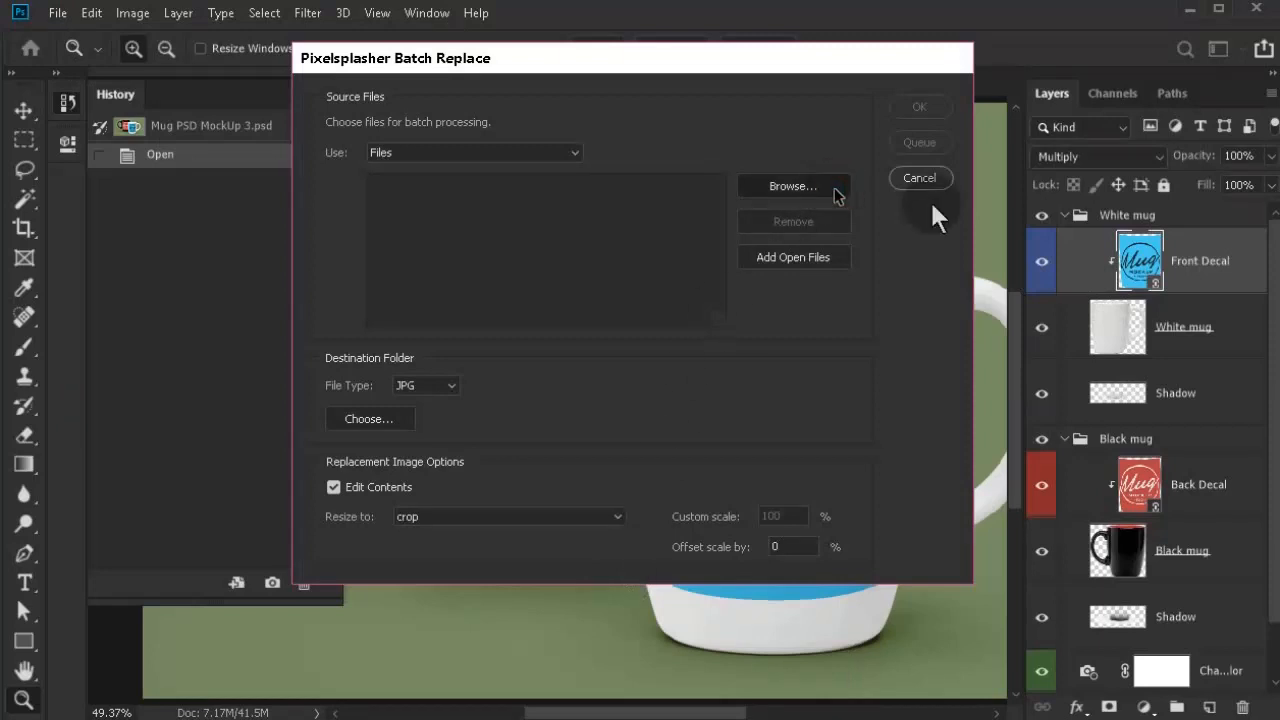
left_click(792, 186)
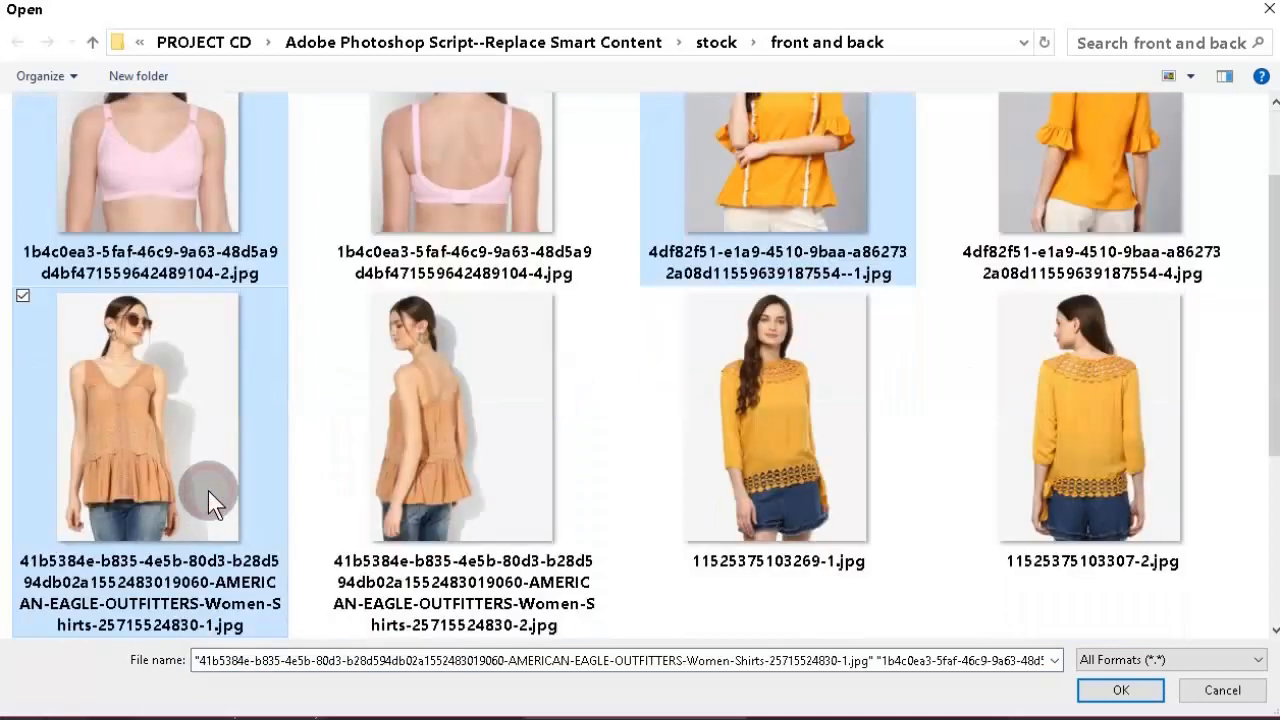
left_click(776, 414)
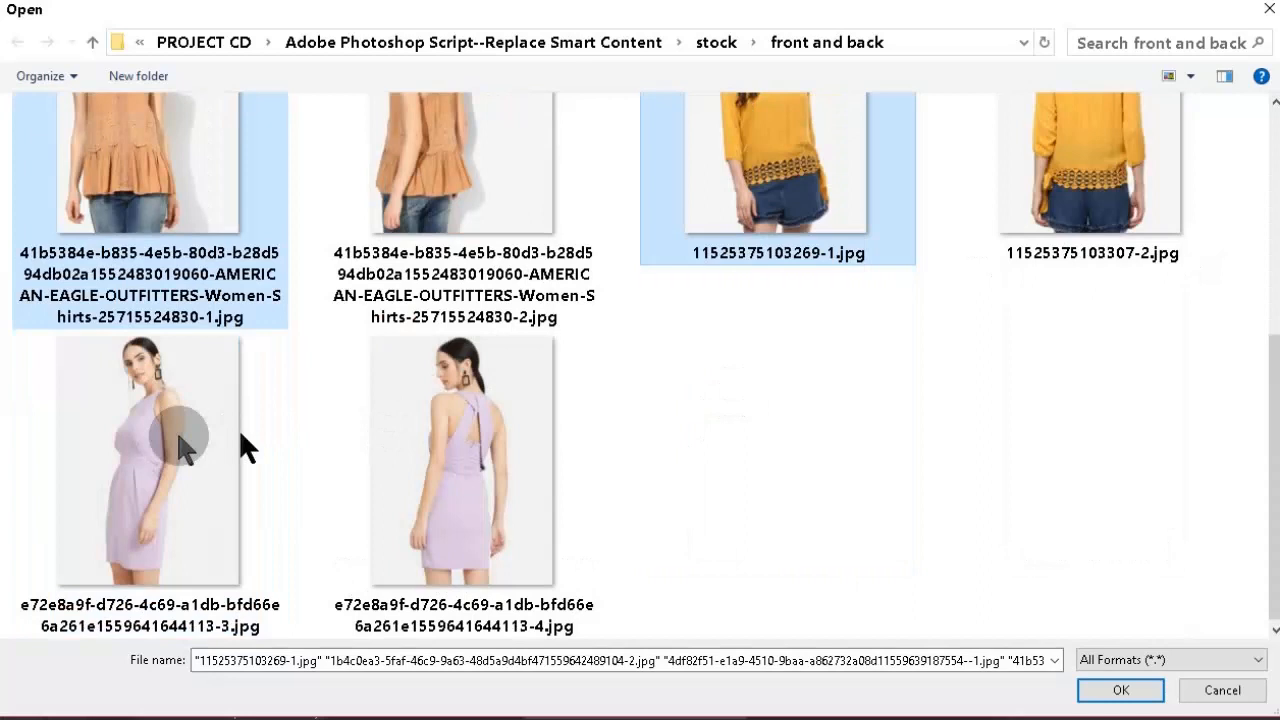
left_click(148, 460)
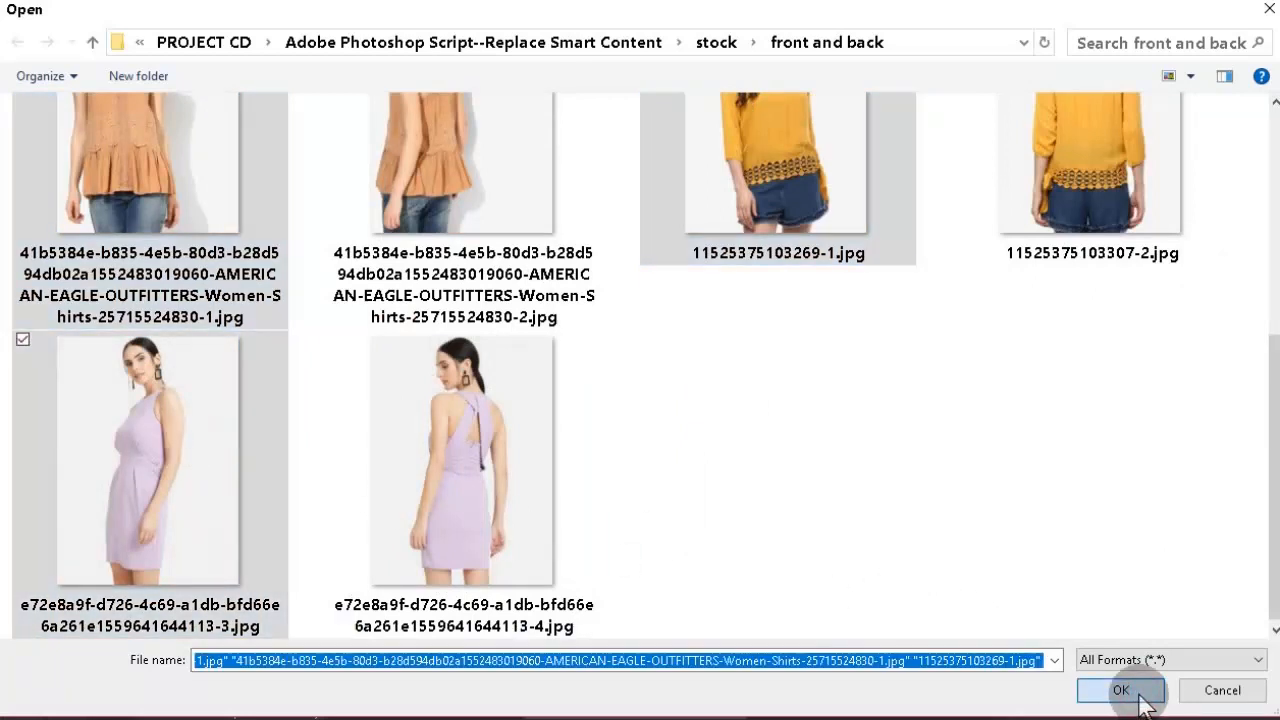
- Confirm the five front-view photos and queue the Front Decal replacement job
left_click(1120, 690)
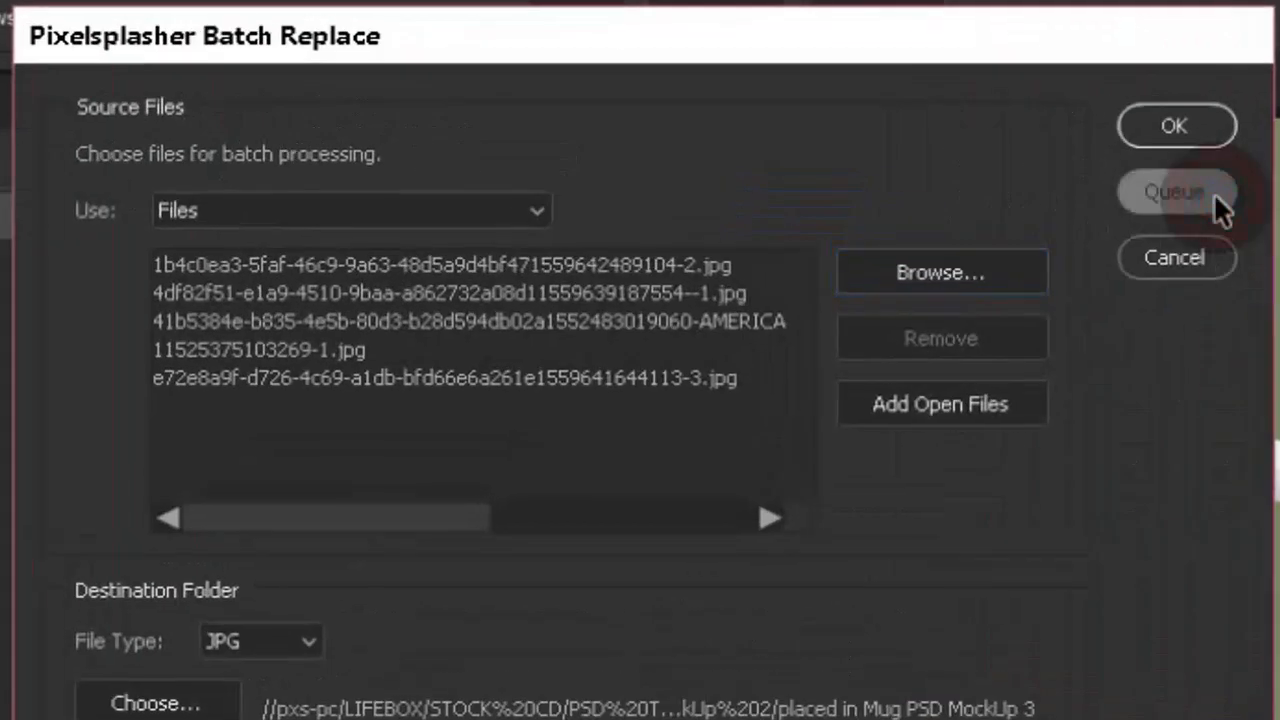
left_click(1174, 192)
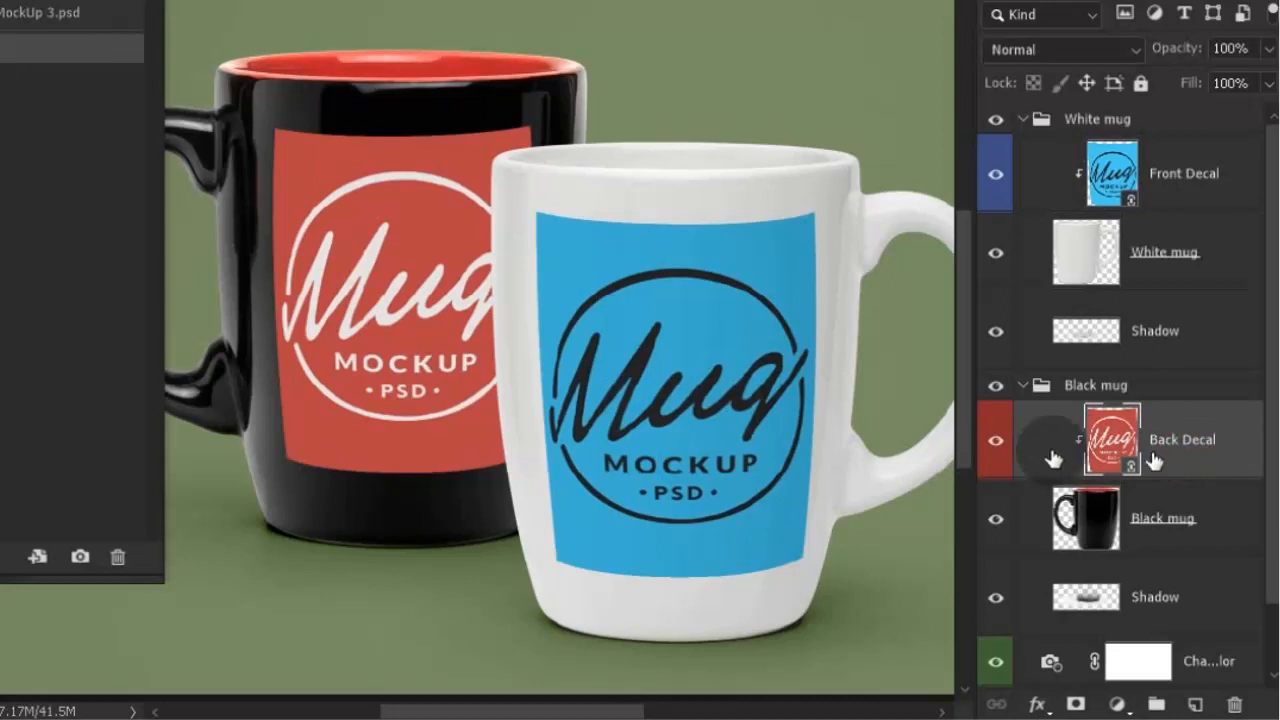
- Toggle the black mug's Back Decal visibility, then start Smart Layer Replace for that layer
left_click(996, 440)
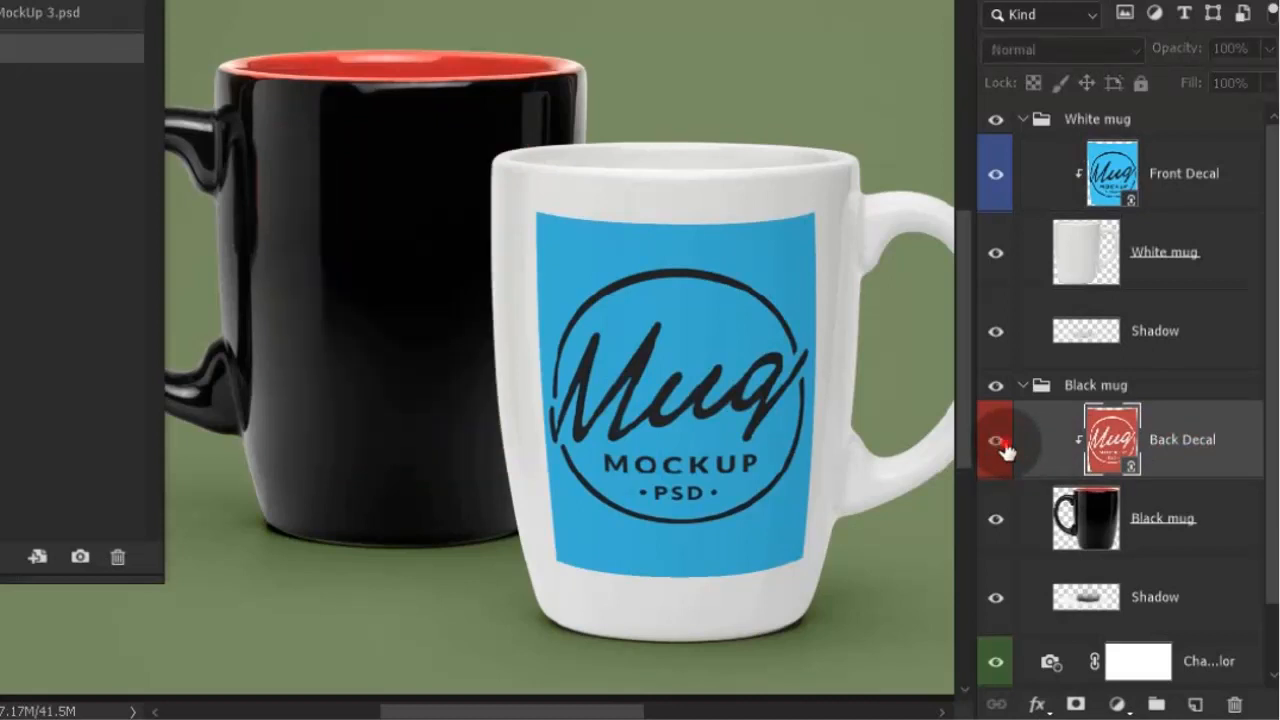
left_click(996, 440)
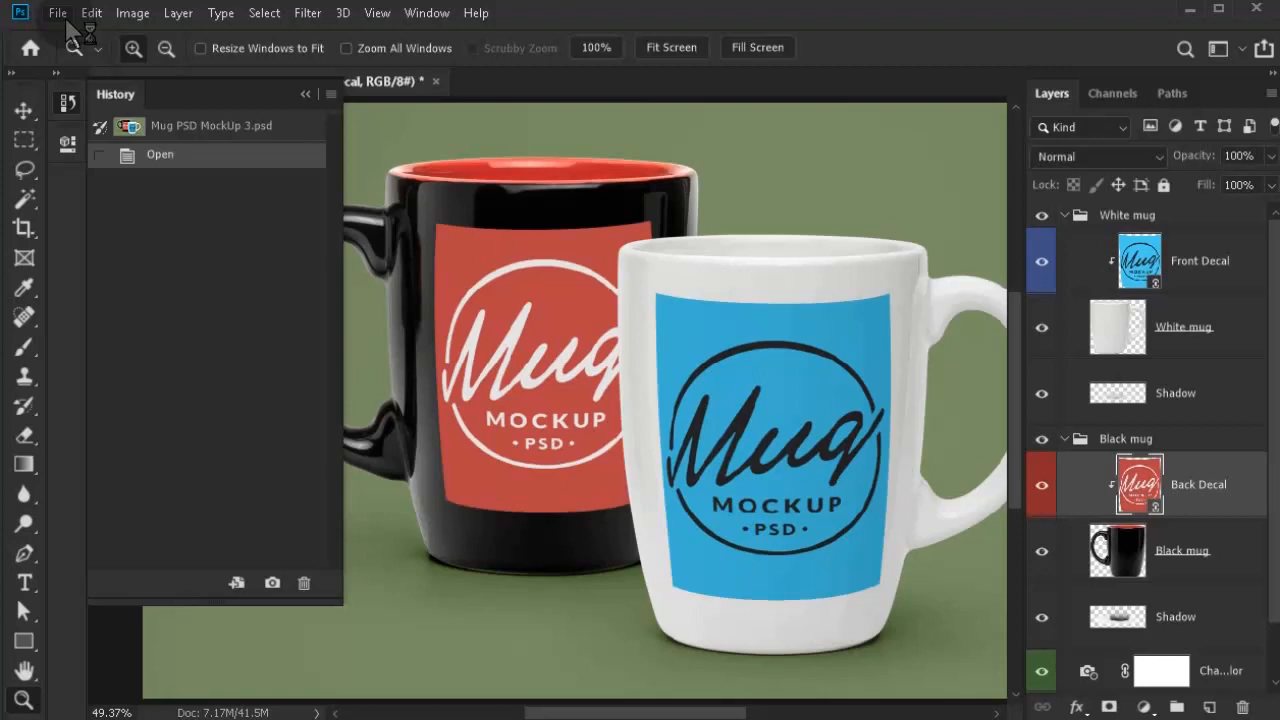
left_click(56, 12)
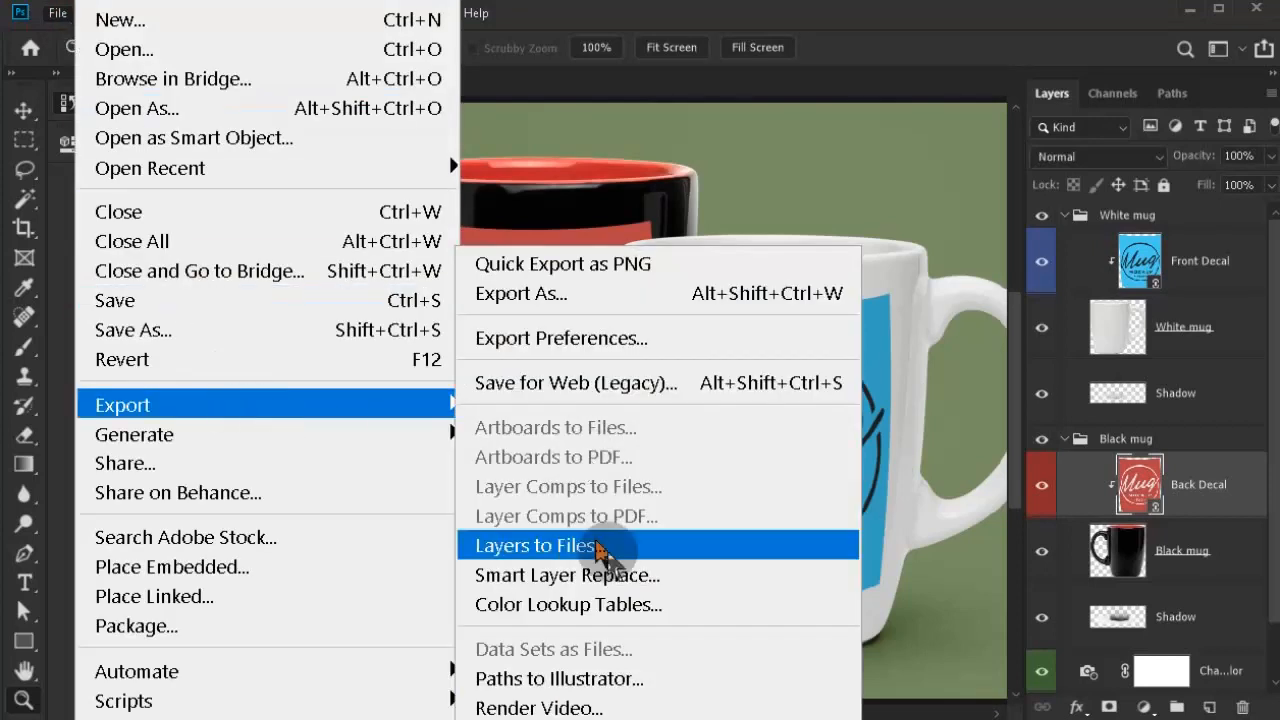
left_click(536, 544)
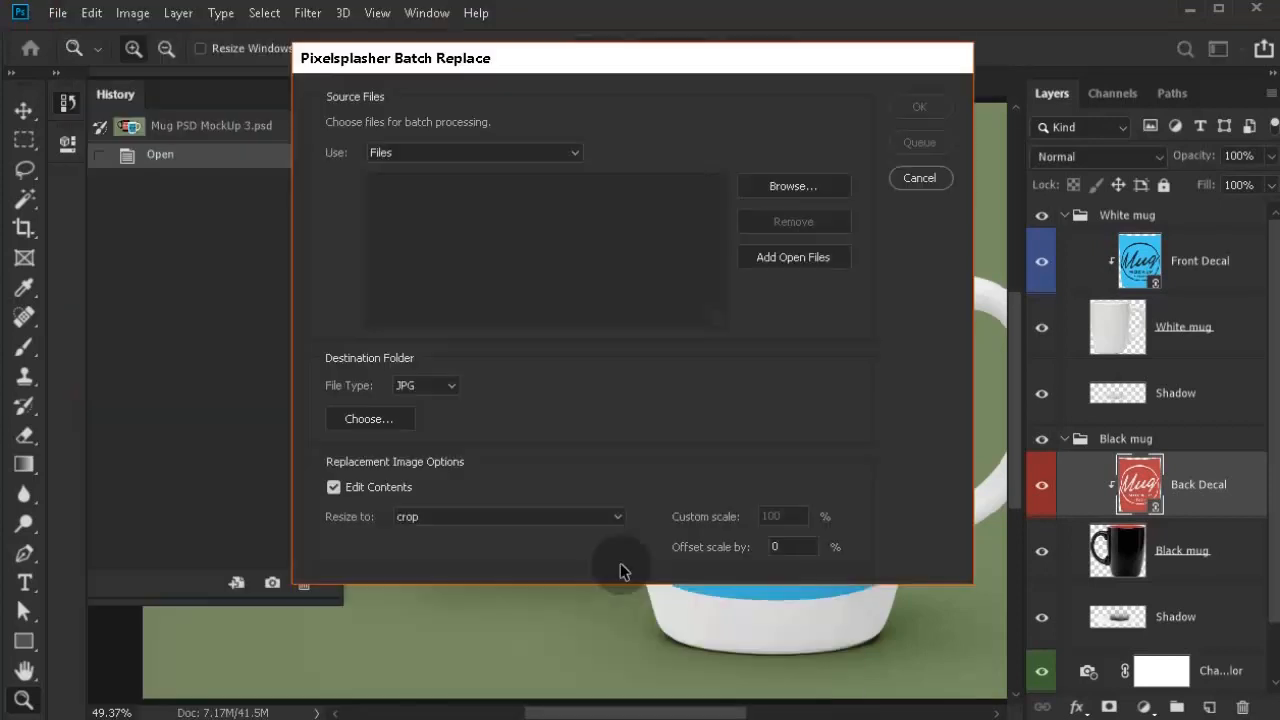
mouse_move(672, 388)
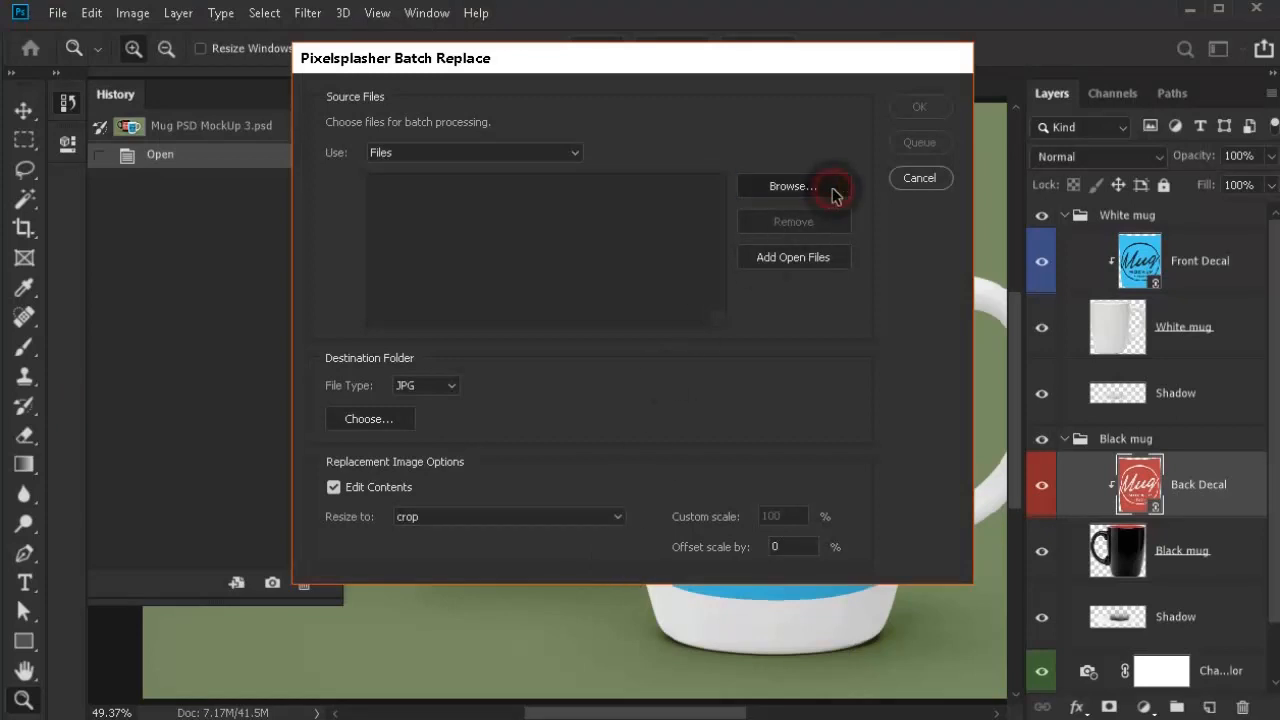
- Browse and load the five back-view product JPGs as sources for the Back Decal job
left_click(792, 186)
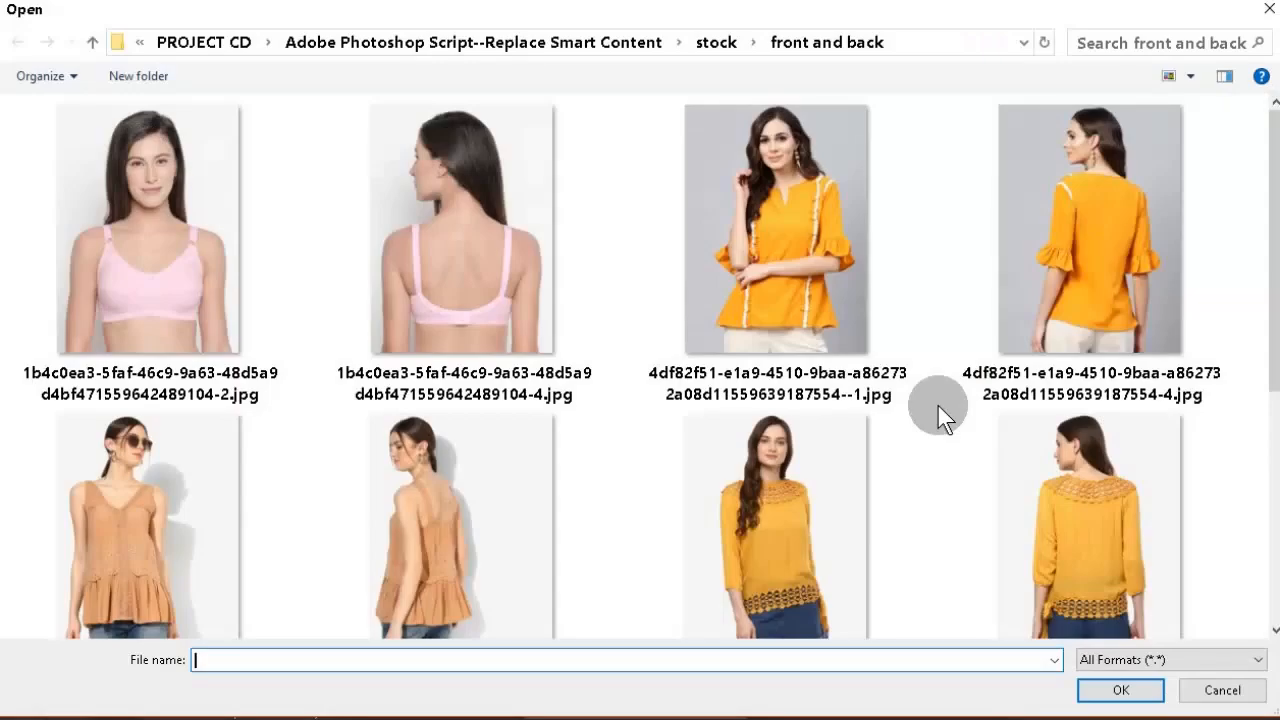
left_click(460, 228)
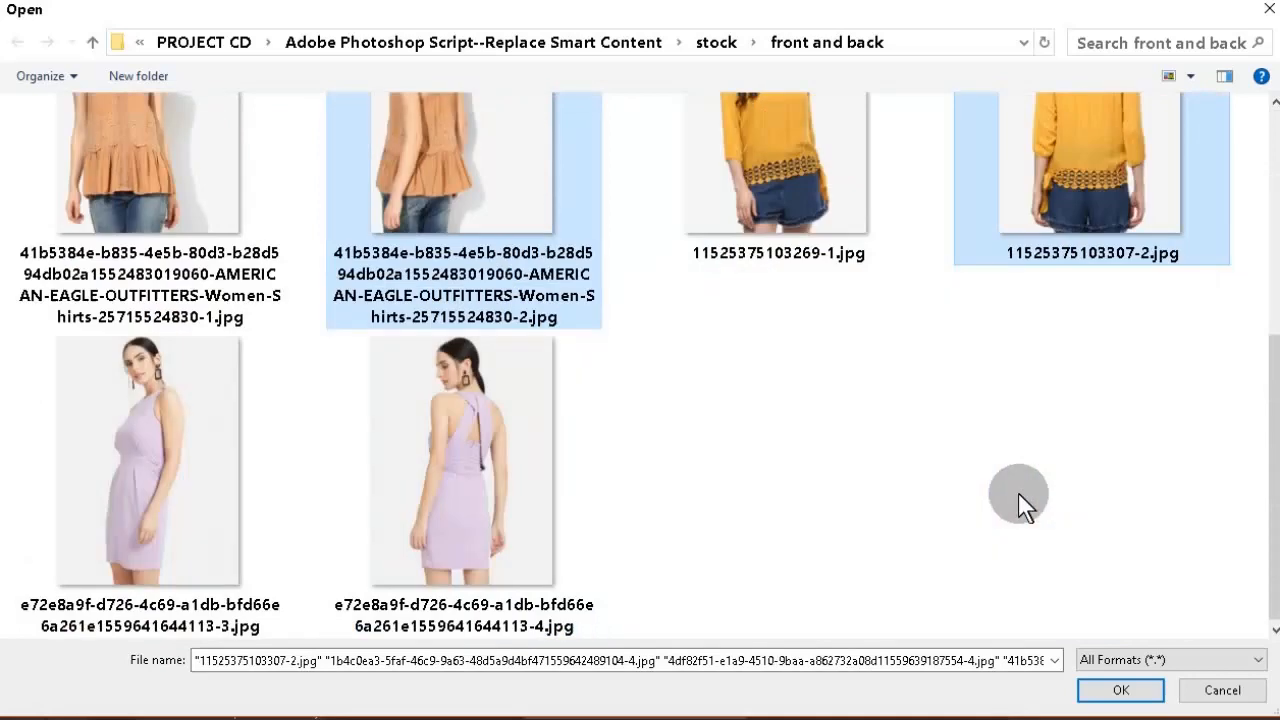
left_click(460, 460)
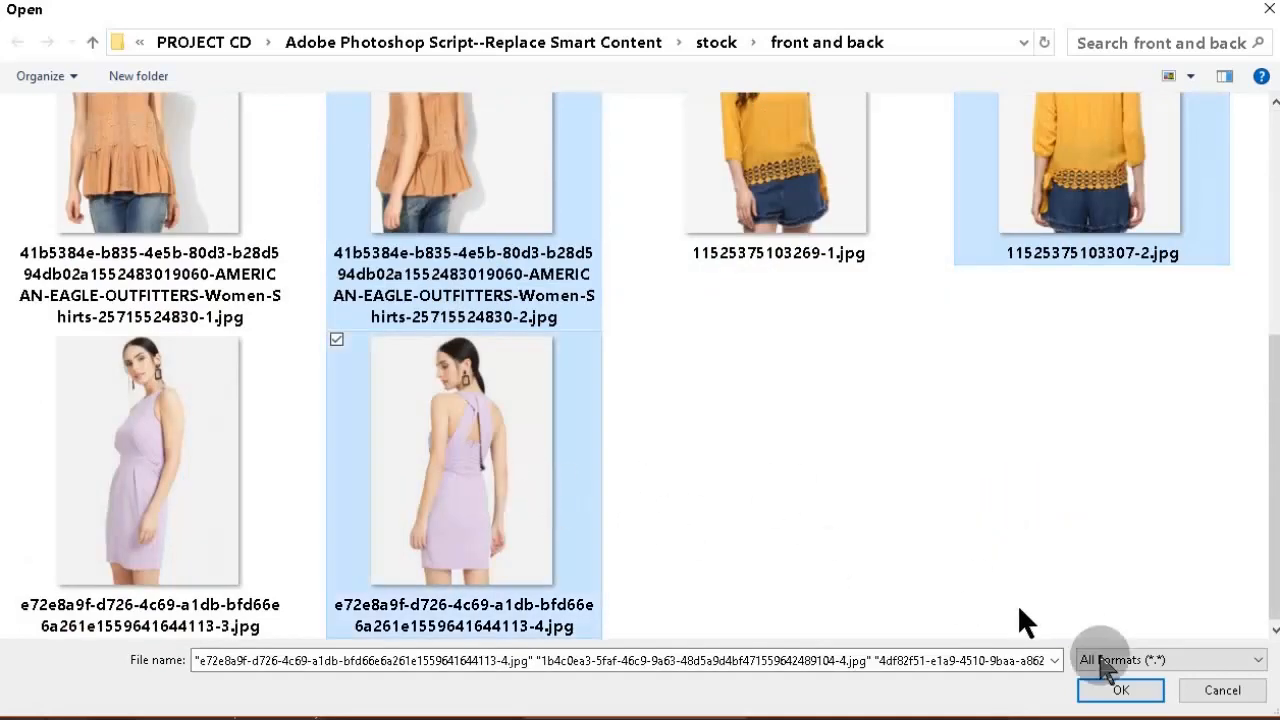
left_click(1120, 690)
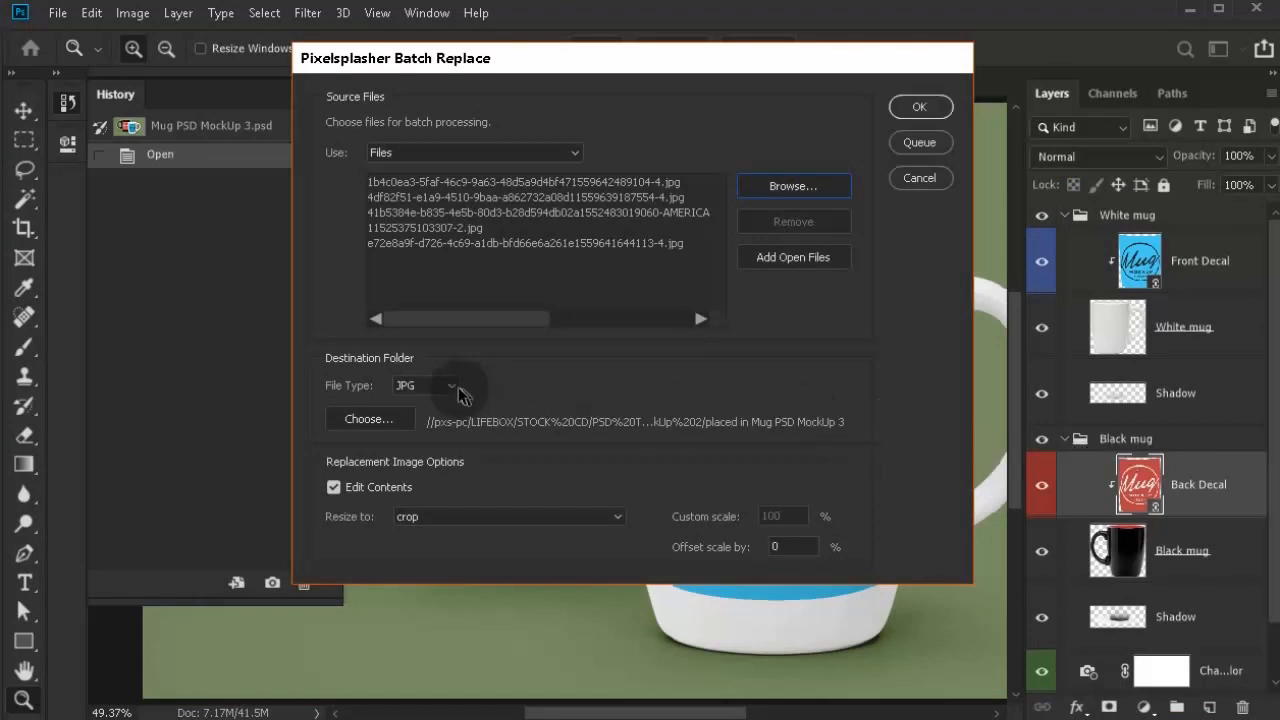
left_click(424, 384)
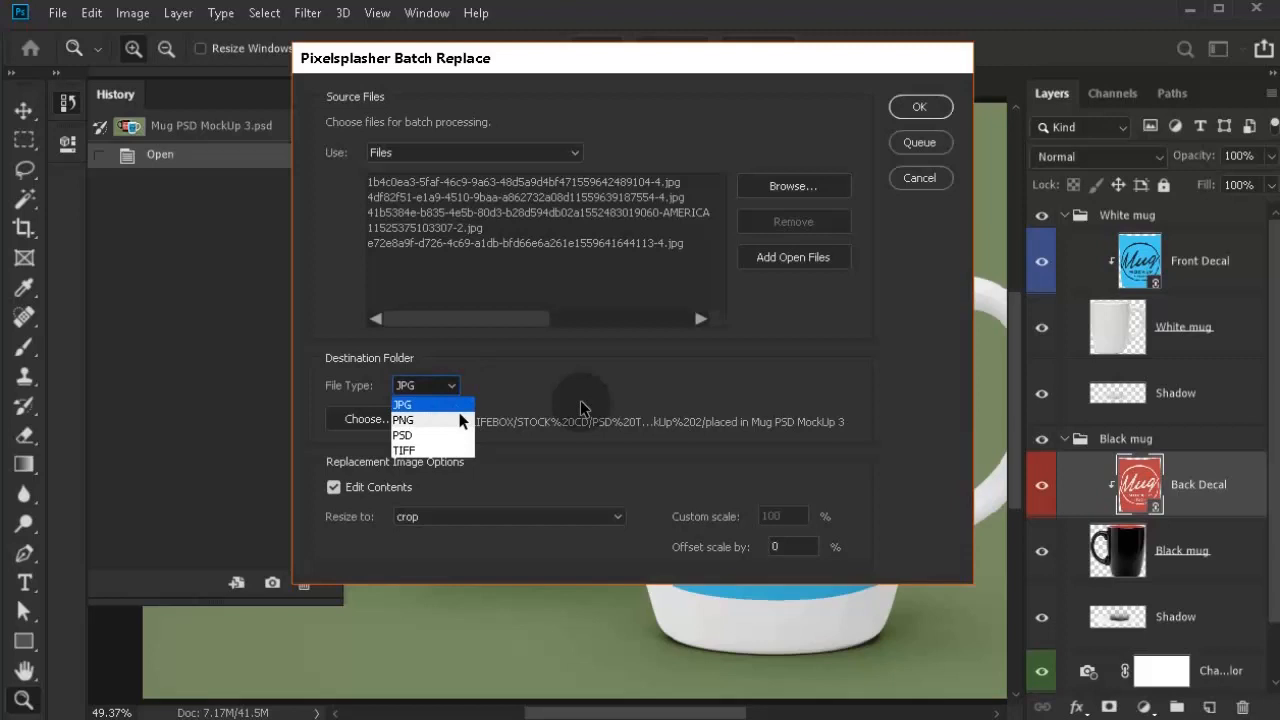
left_click(402, 404)
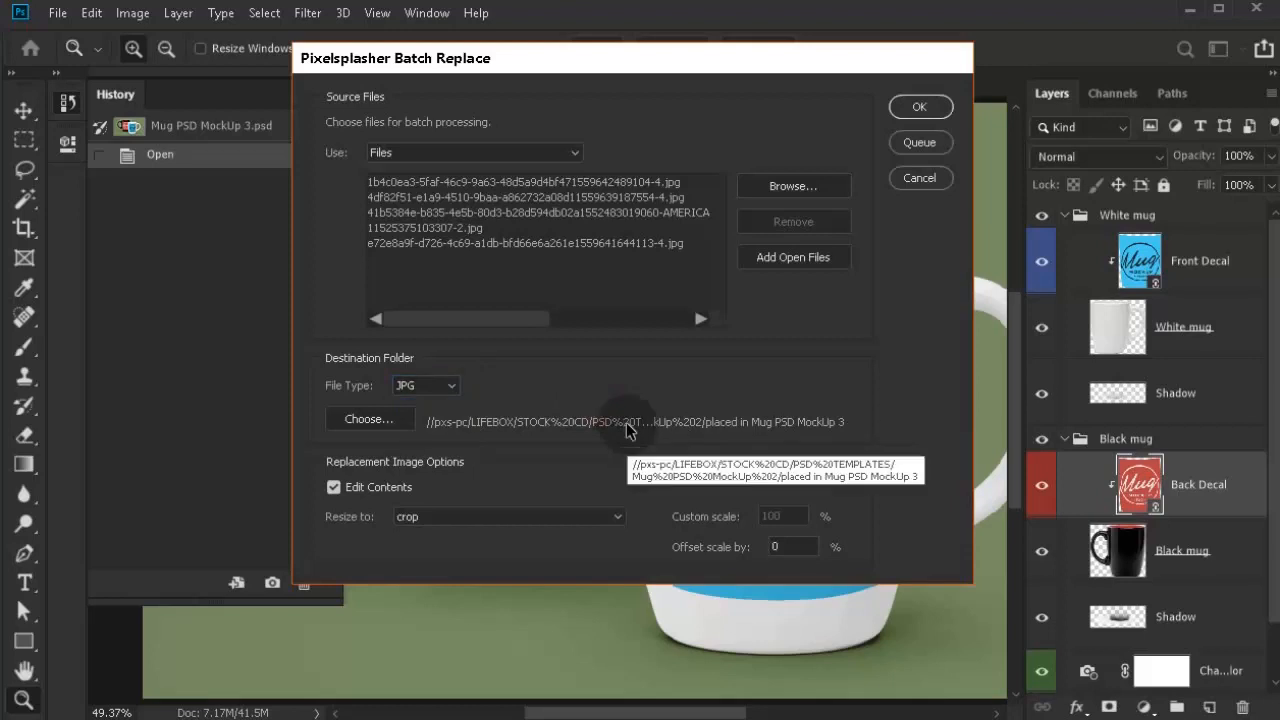
left_click(508, 516)
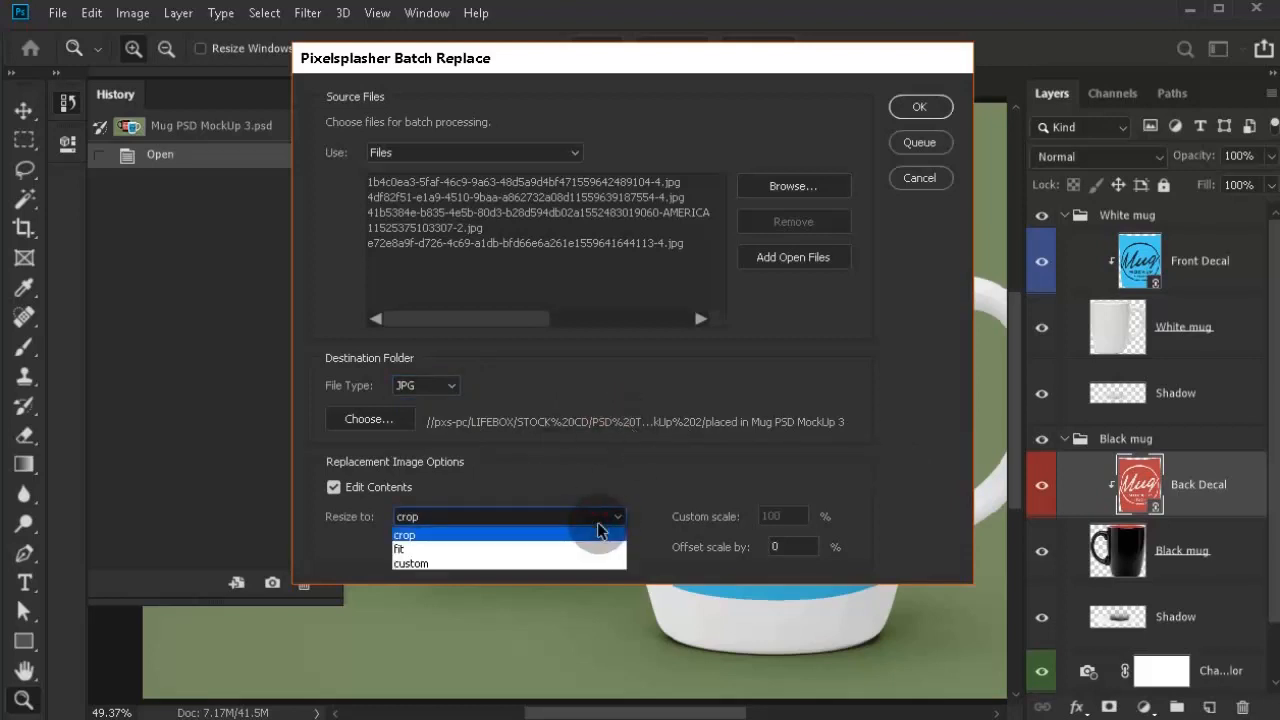
left_click(404, 534)
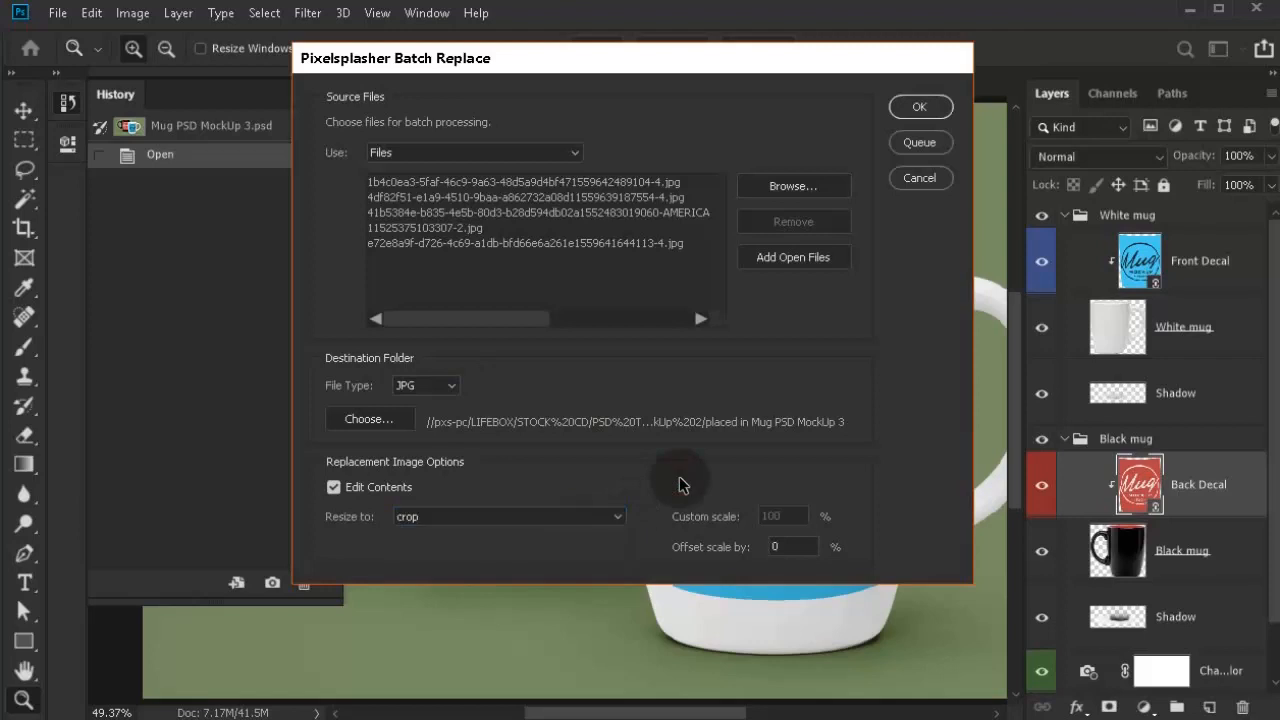
mouse_move(936, 164)
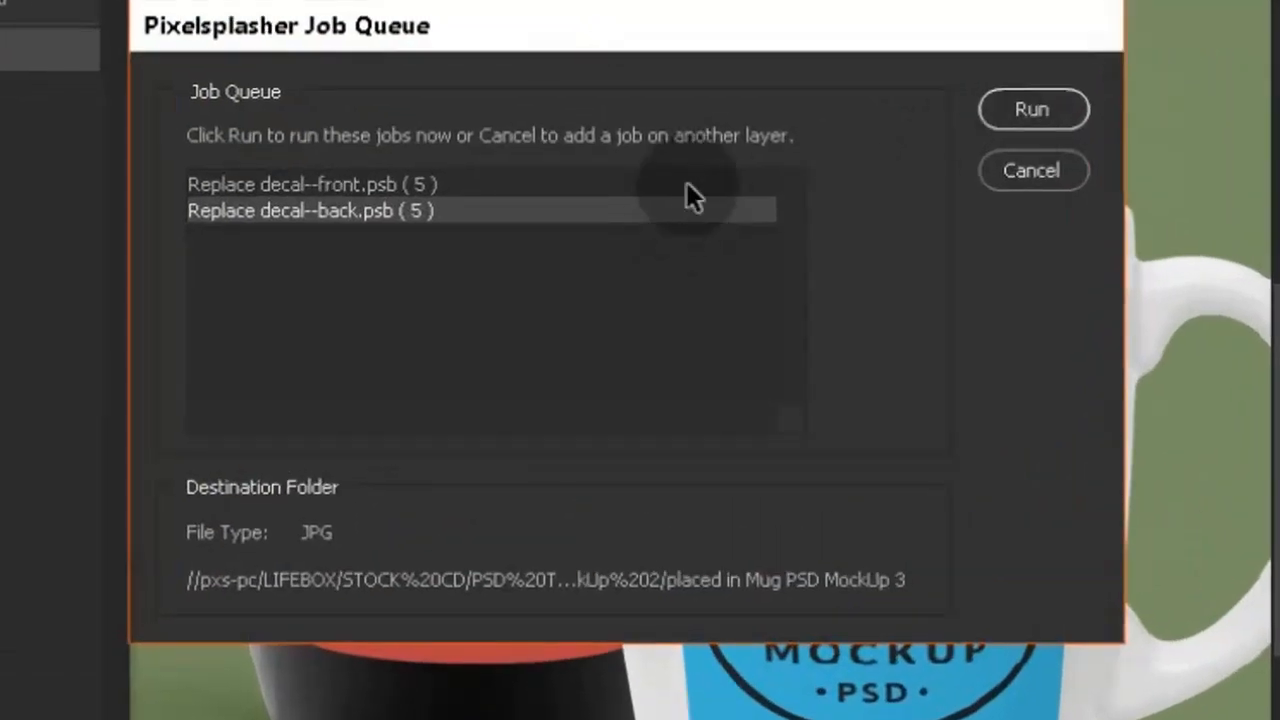
mouse_move(318, 548)
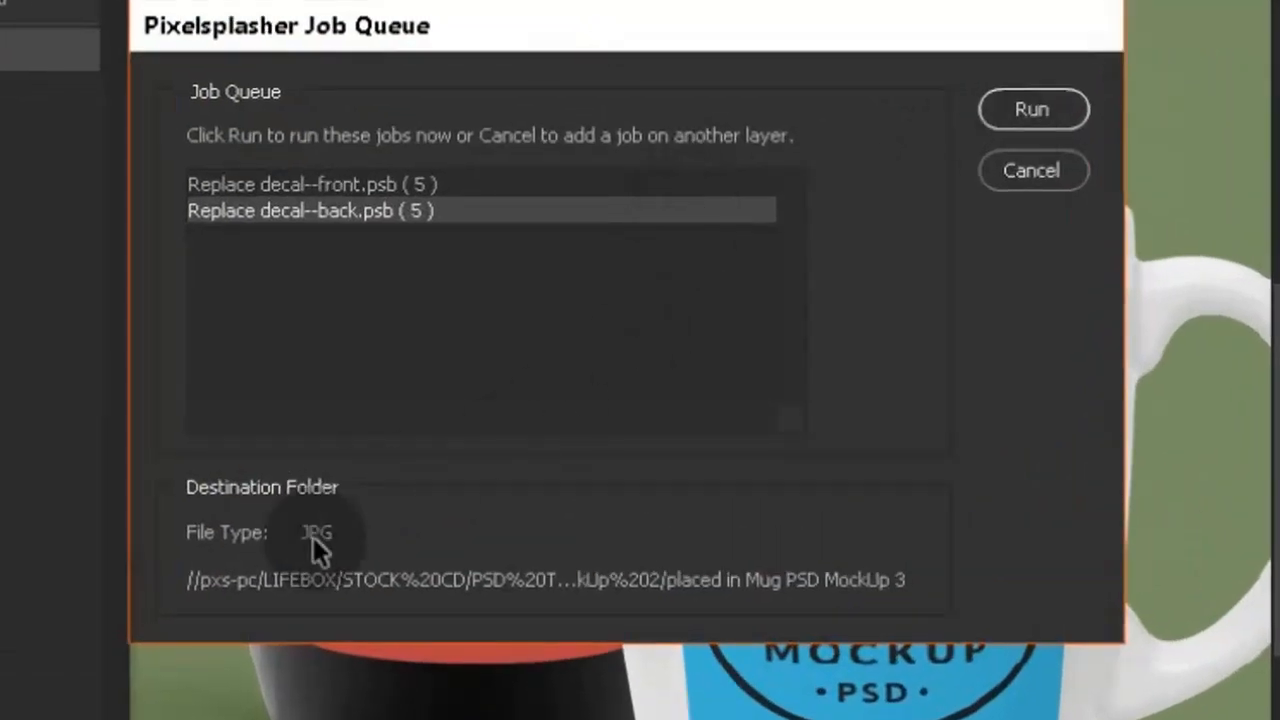
mouse_move(640, 580)
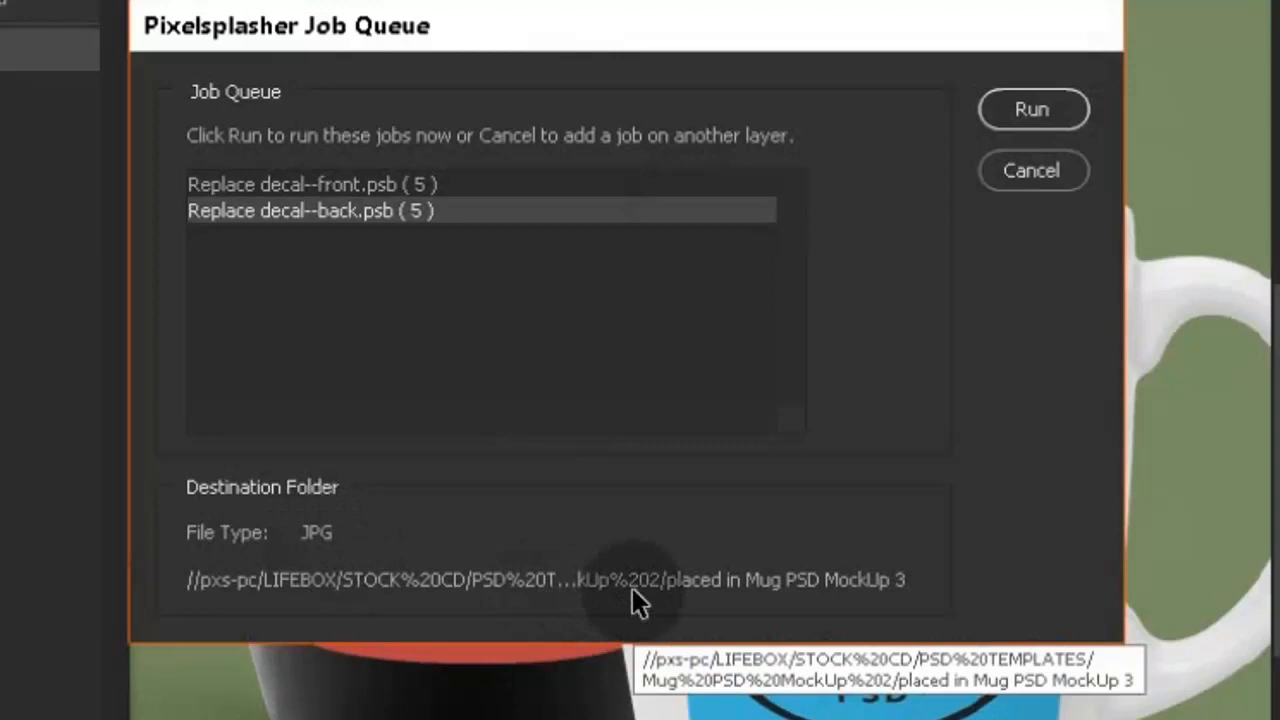
mouse_move(1110, 280)
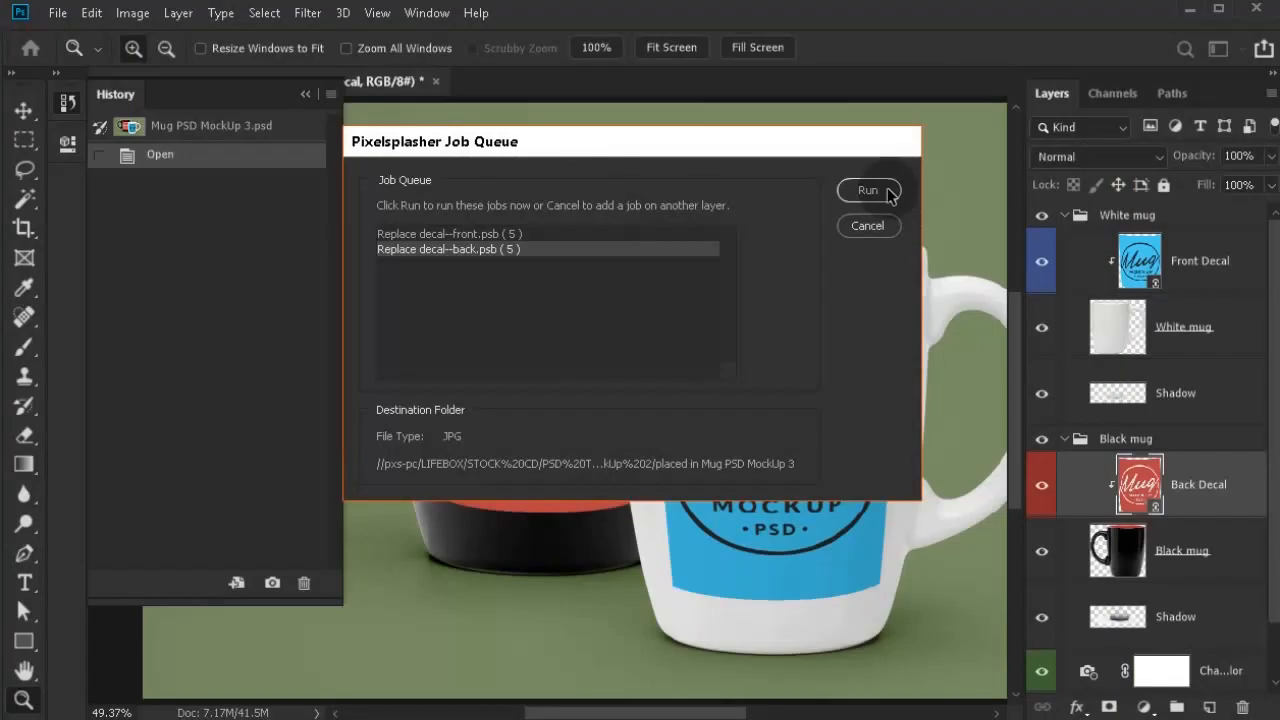
- Run the Pixelsplasher Job Queue holding the front and back decal replacement jobs
left_click(868, 190)
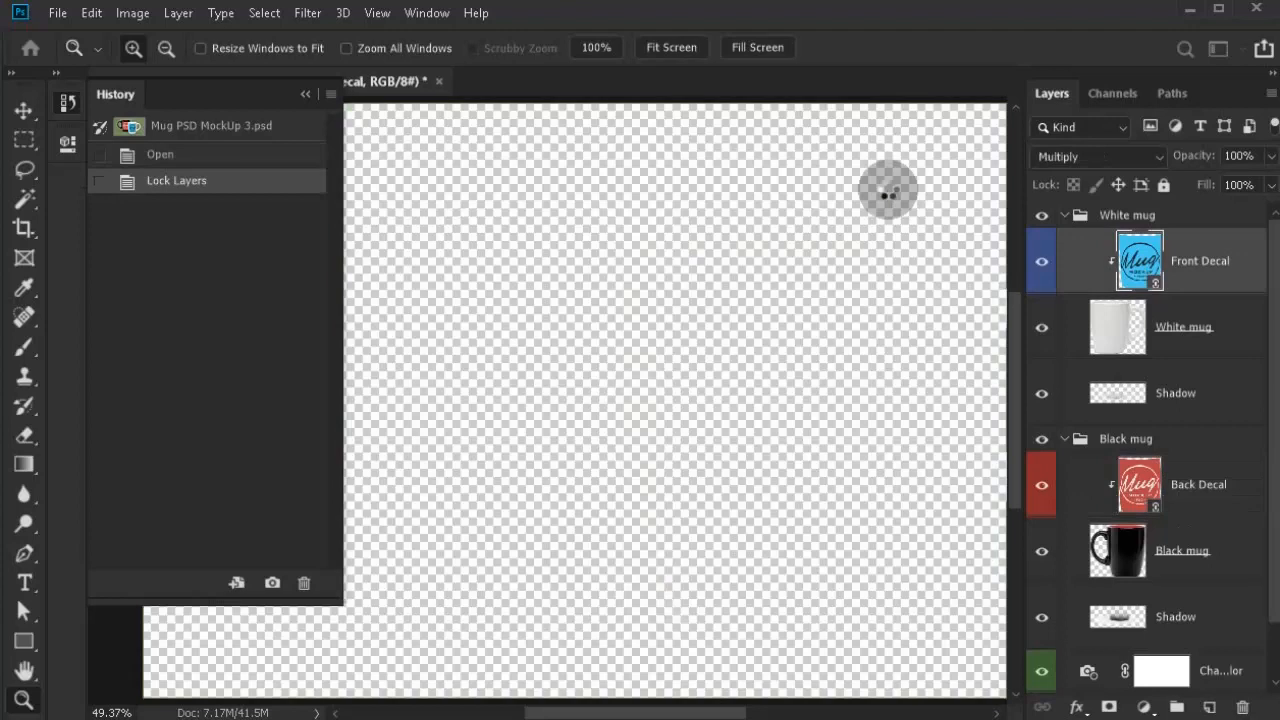
- Let the batch place the peach sleeveless top photo into decal--front.psb and transform it
double_click(1140, 260)
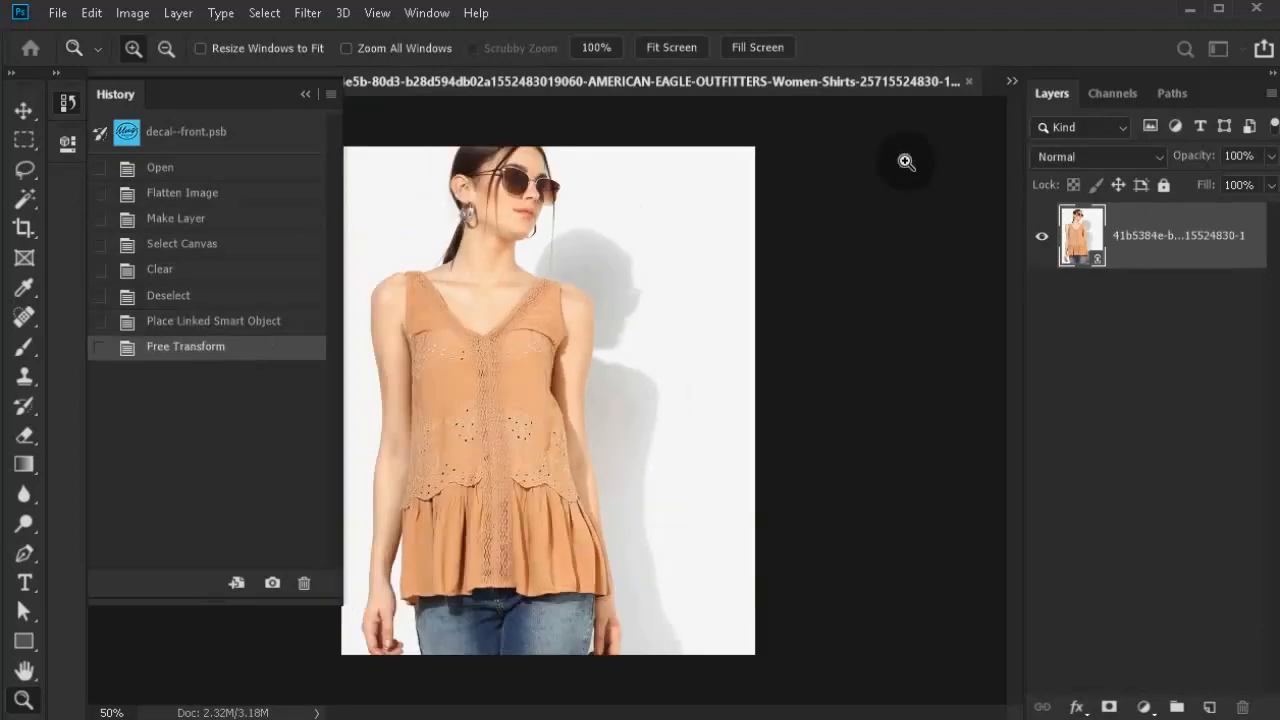
- Let the batch relink both decals to the peach top photos, then to the orange top photos
left_click(1096, 156)
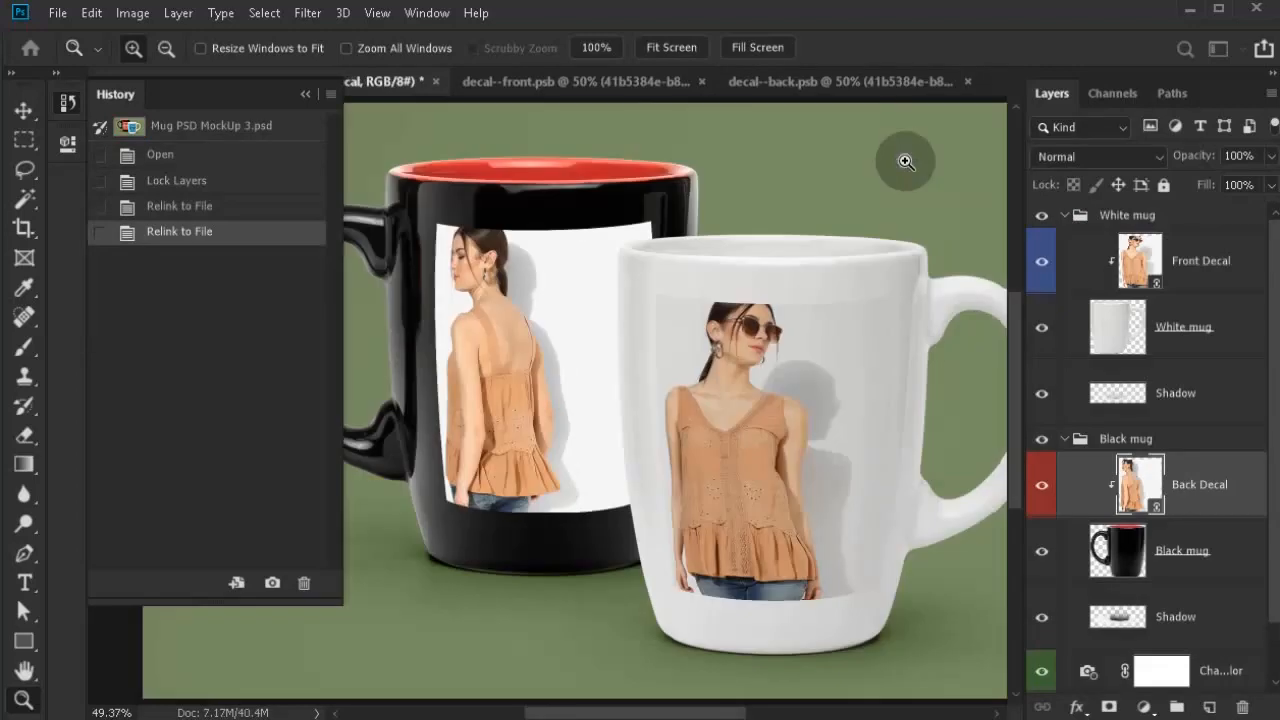
left_click(1096, 156)
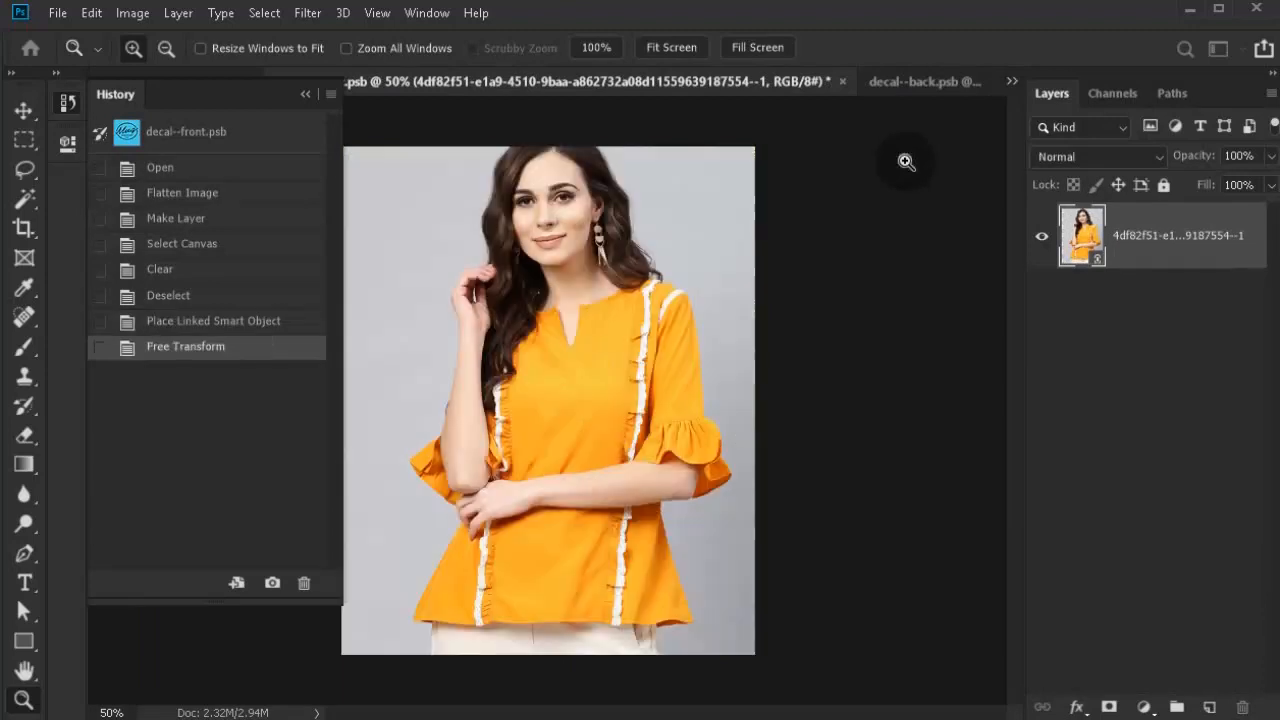
left_click(1096, 156)
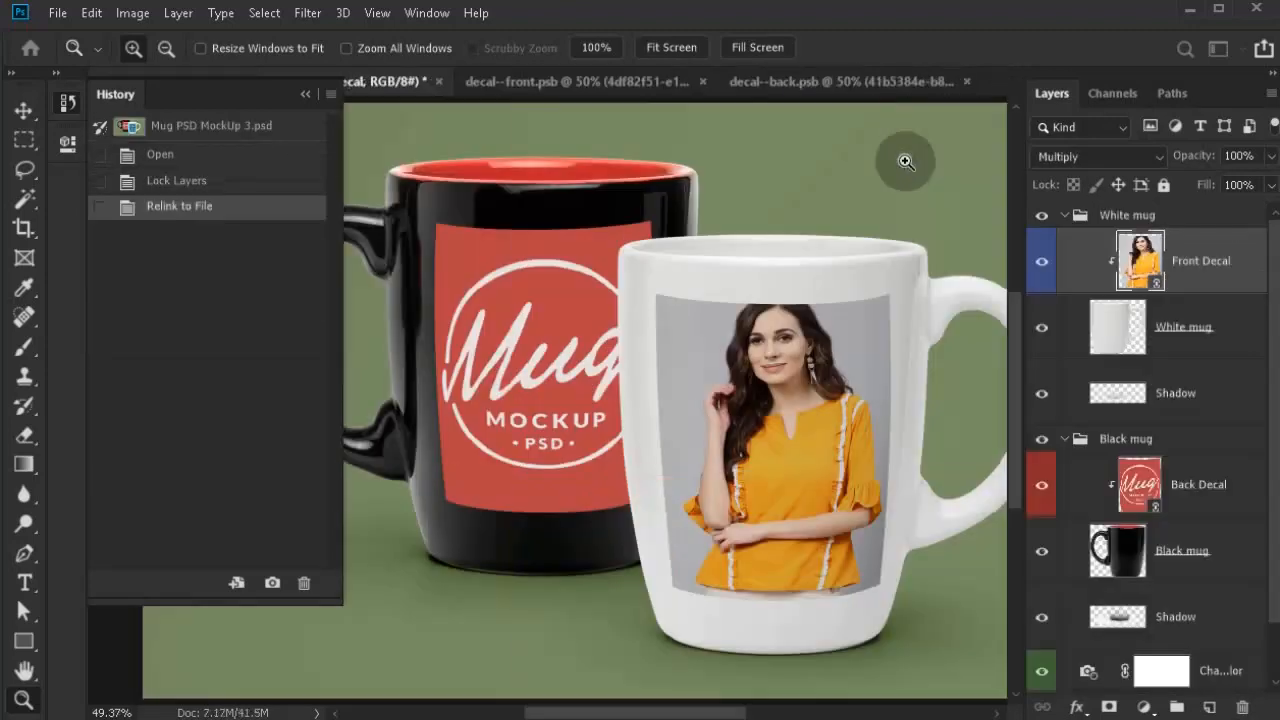
left_click(840, 80)
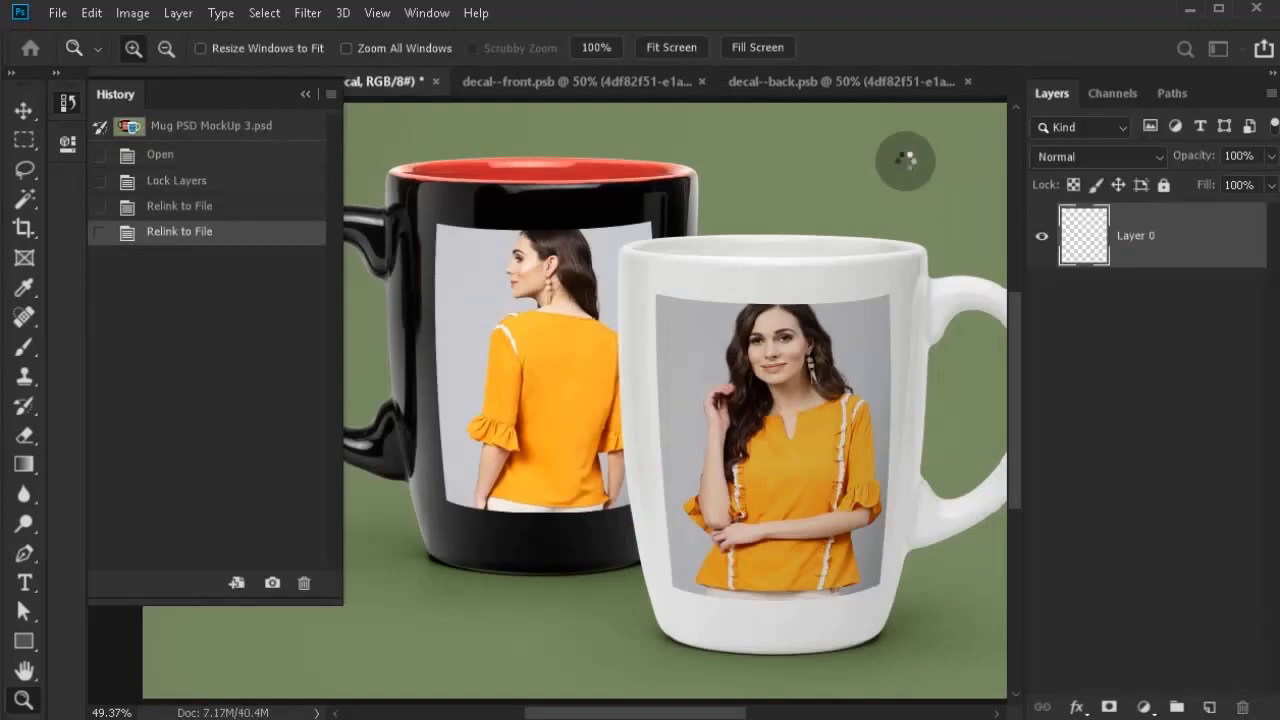
- Let the batch finish the lavender dress decal and switch to the Mug PSD MockUp 2 folder in Explorer
left_click(580, 80)
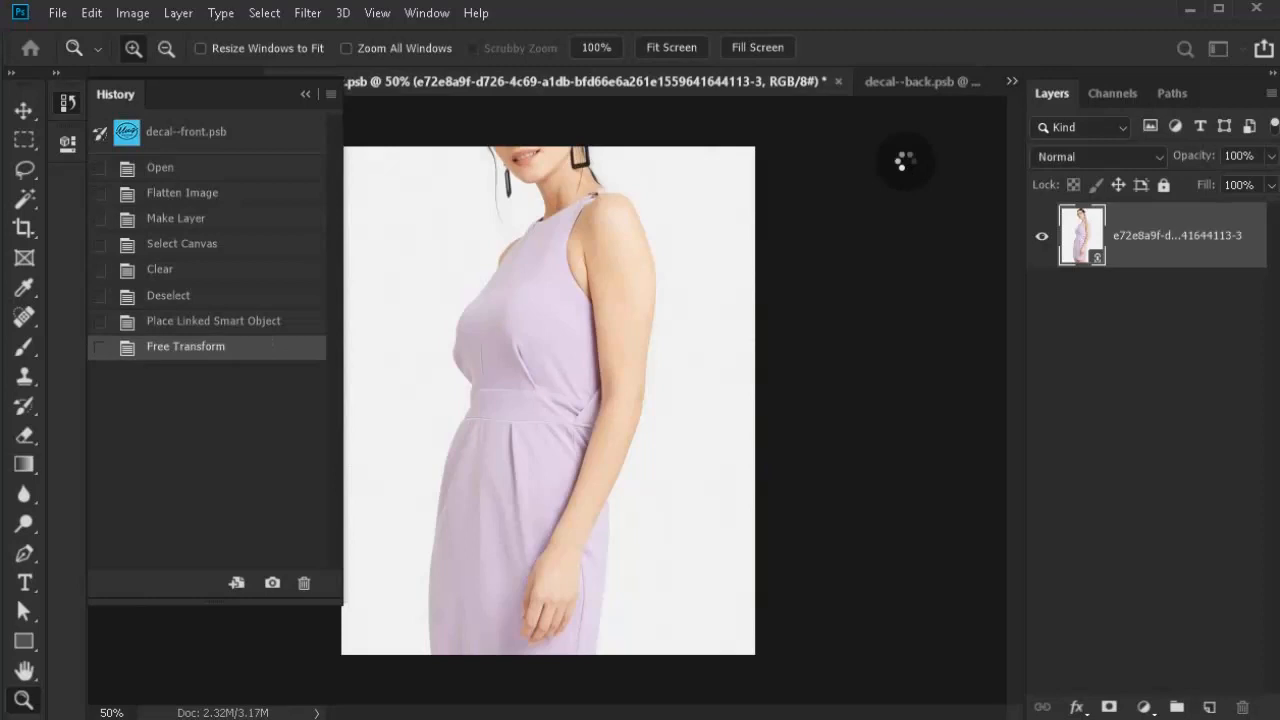
left_click(1096, 156)
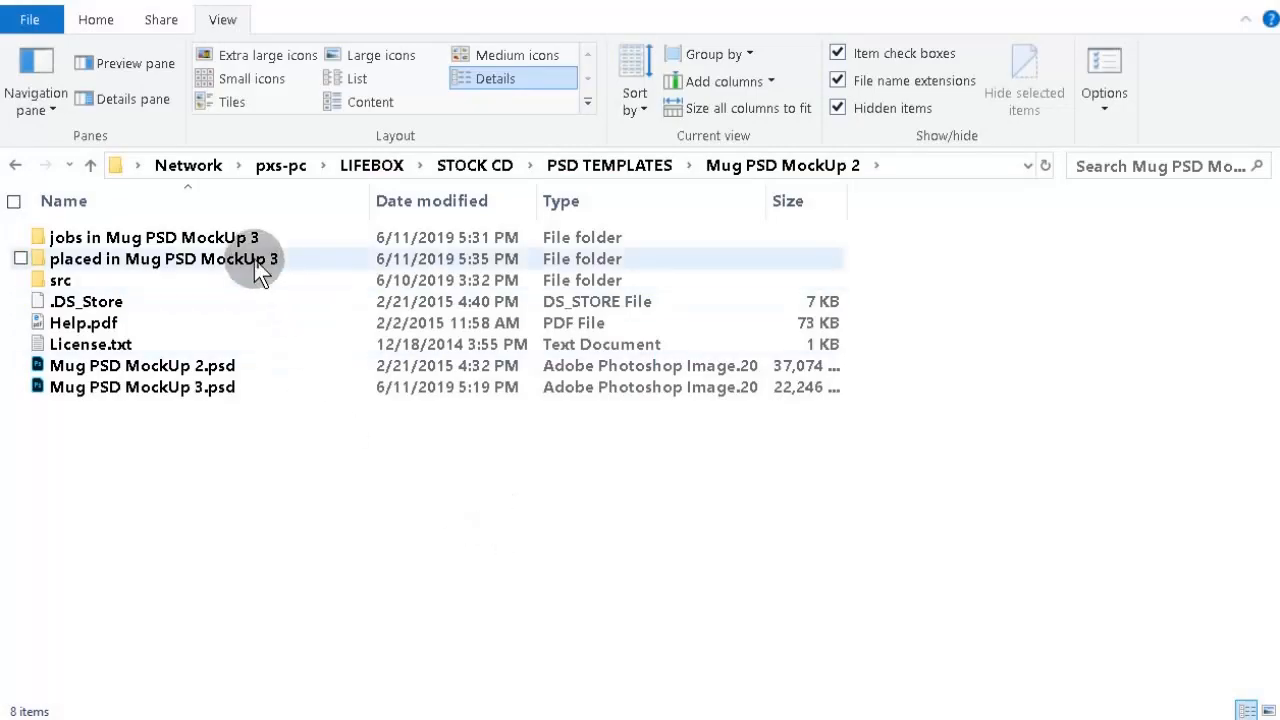
- Enter the placed in Mug PSD MockUp 3 folder and view the first finished mockup JPG in Photos
double_click(162, 258)
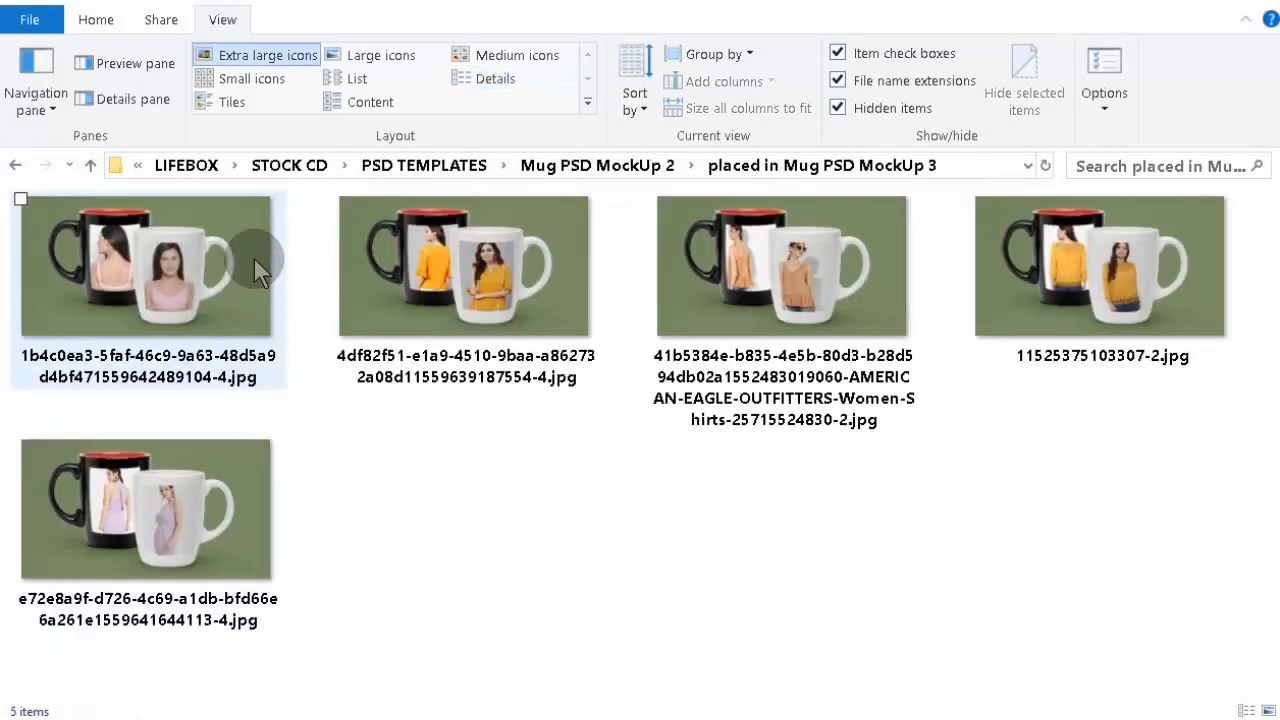
left_click(150, 264)
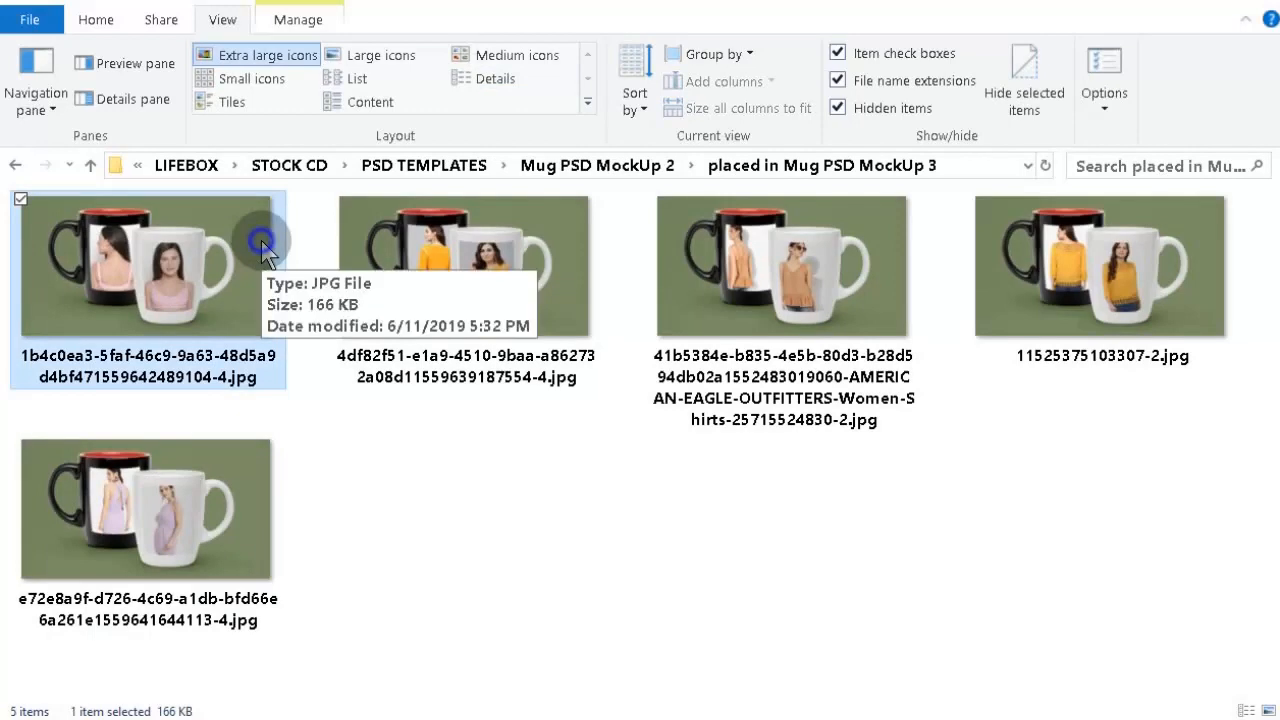
mouse_move(268, 250)
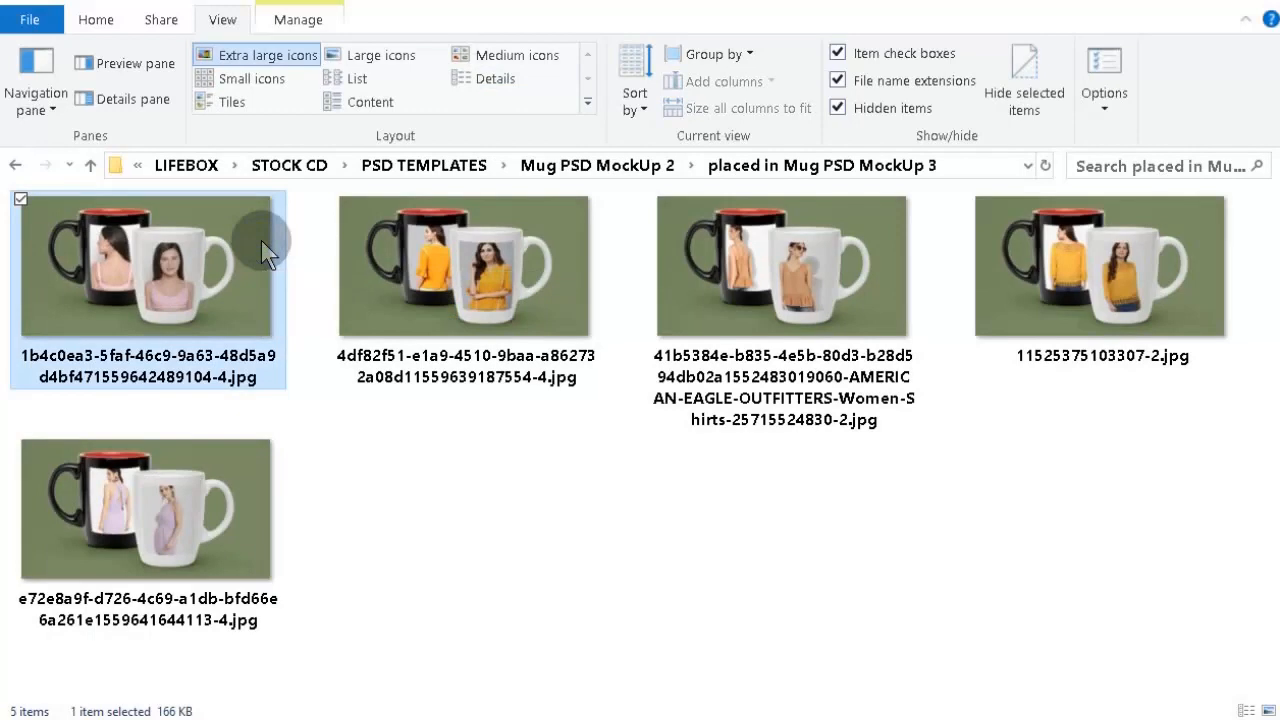
left_click(96, 20)
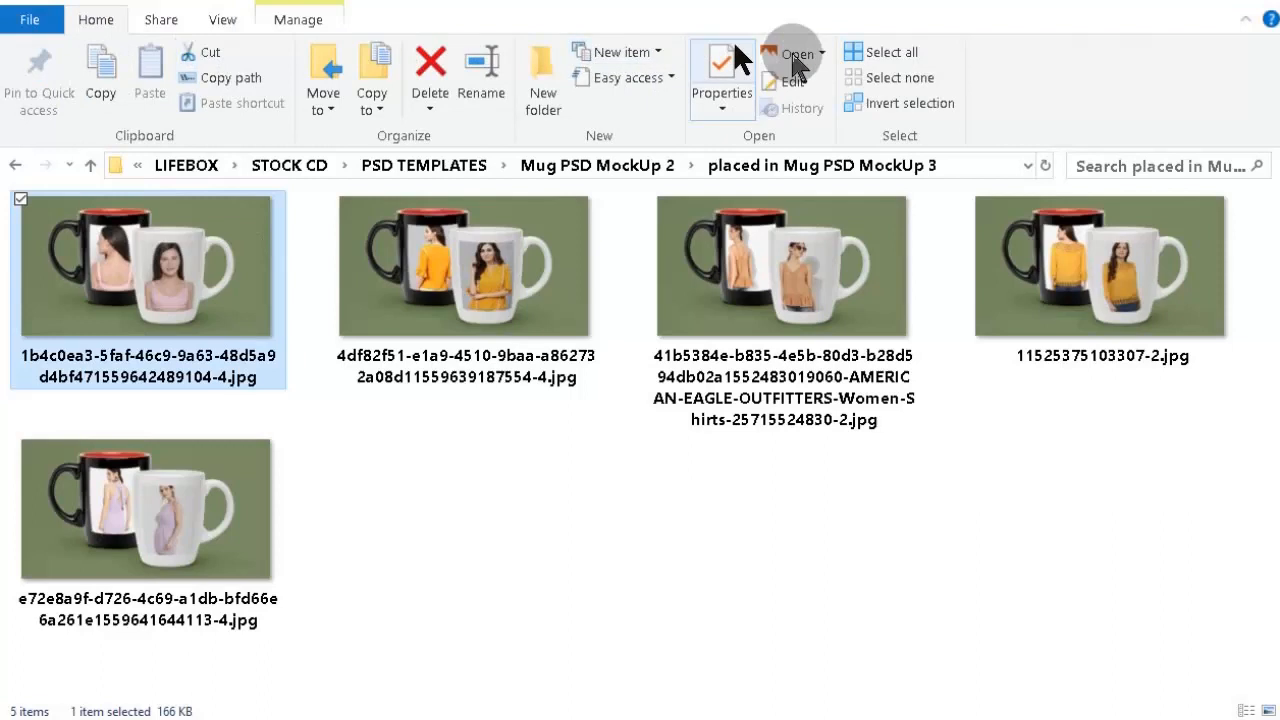
left_click(796, 54)
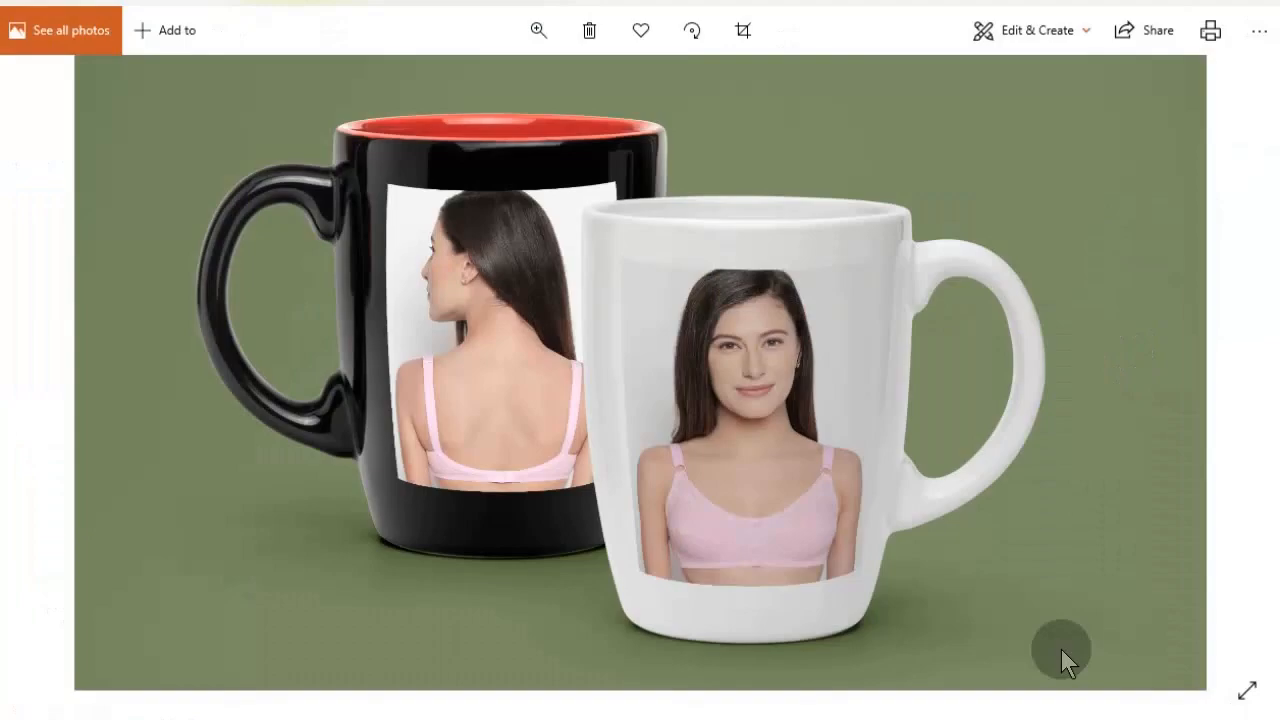
mouse_move(1090, 636)
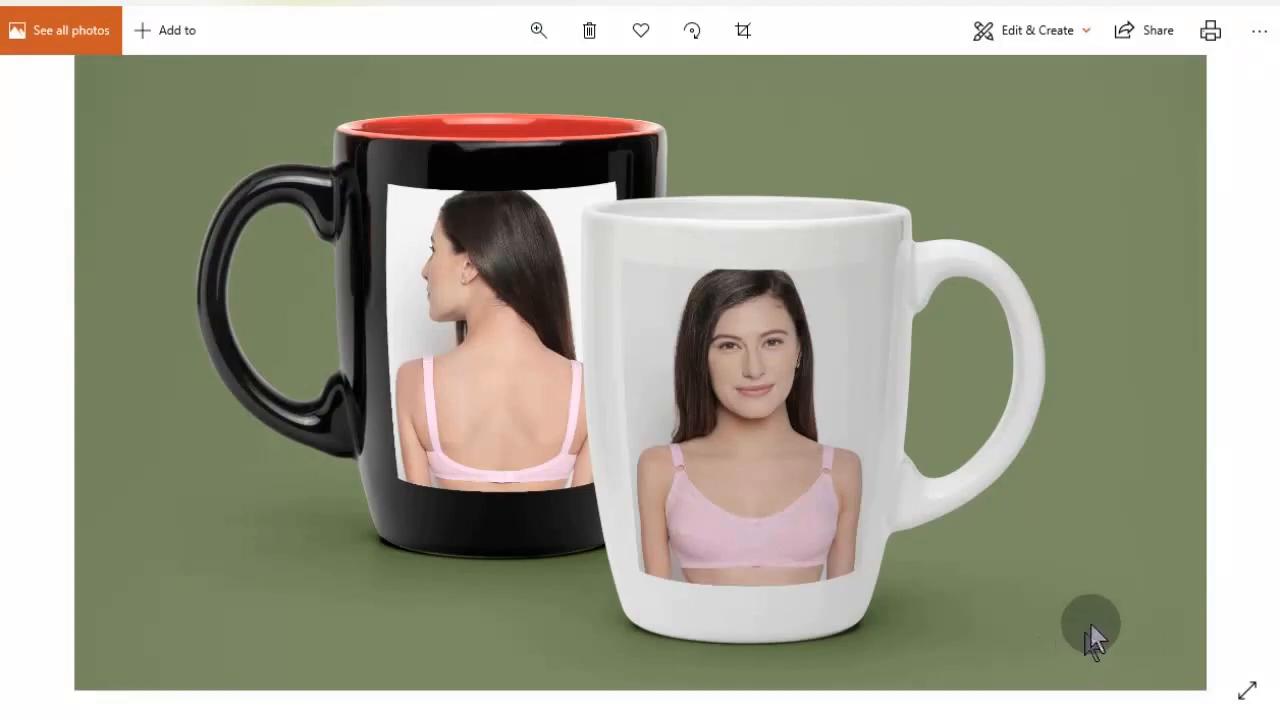
mouse_move(1144, 570)
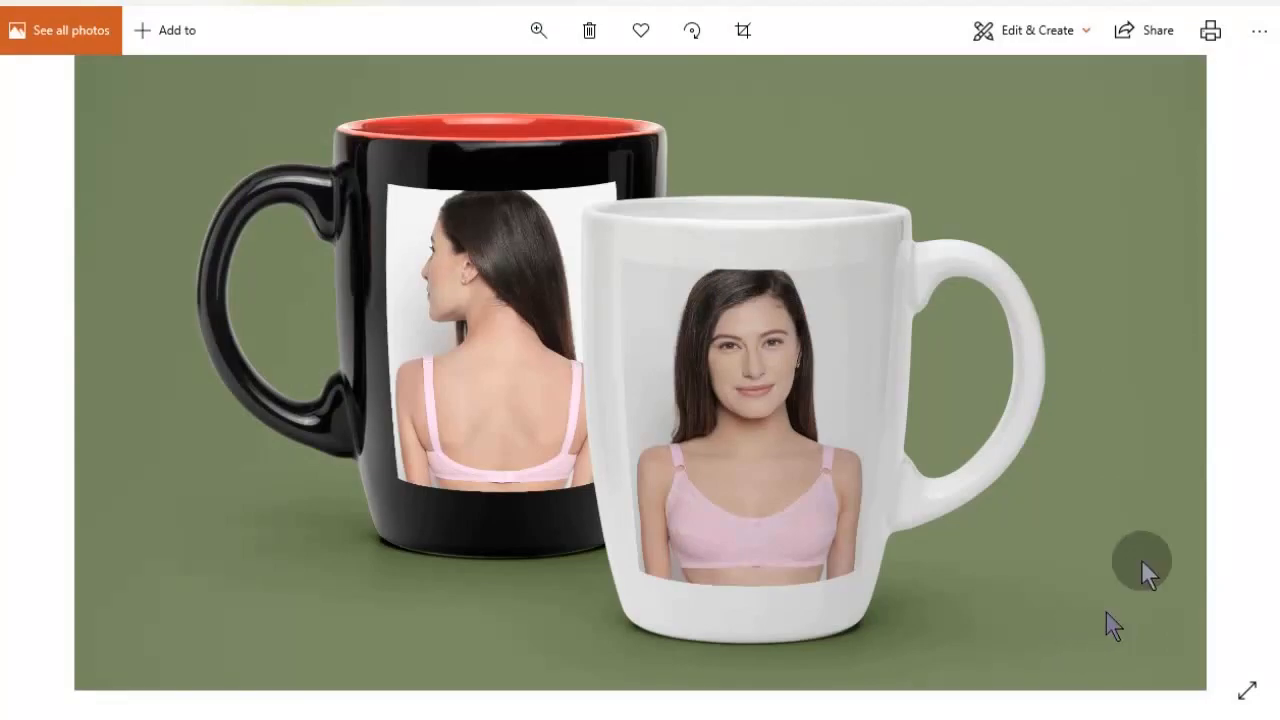
- Step through the orange, peach, yellow crochet and lavender dress mockups, then bring up the photo's more-options menu
left_click(1232, 380)
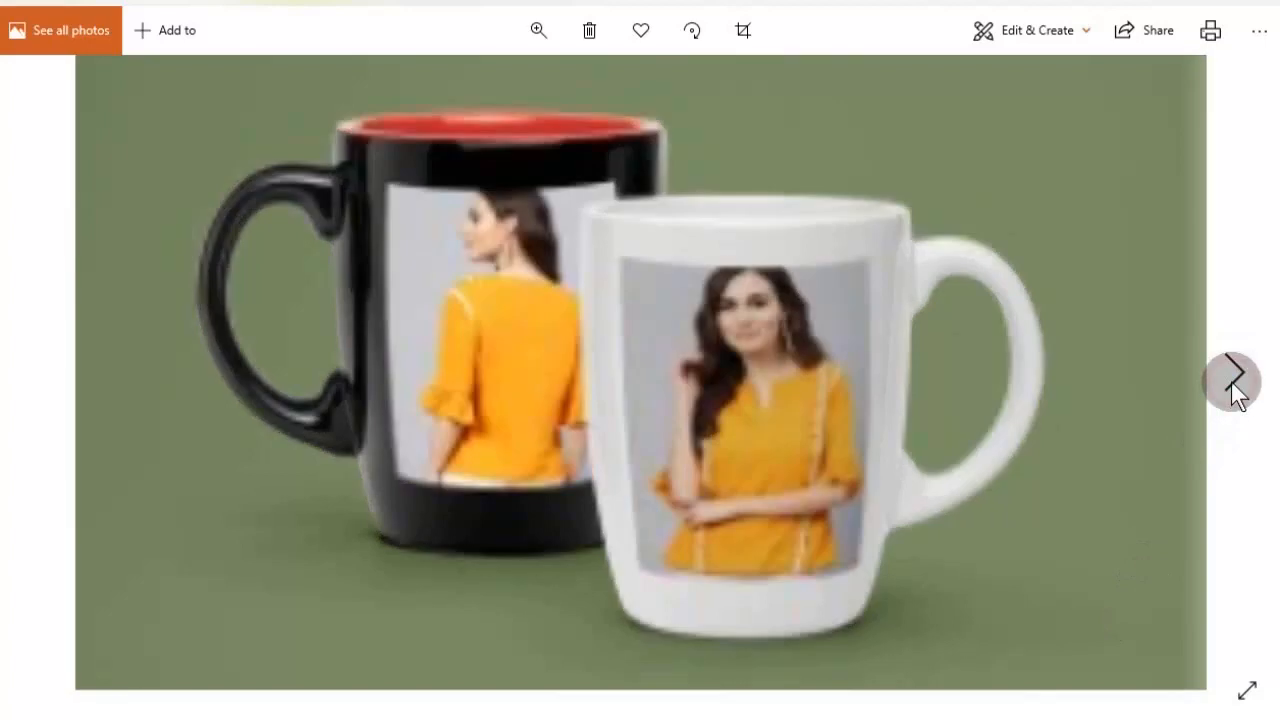
left_click(1232, 380)
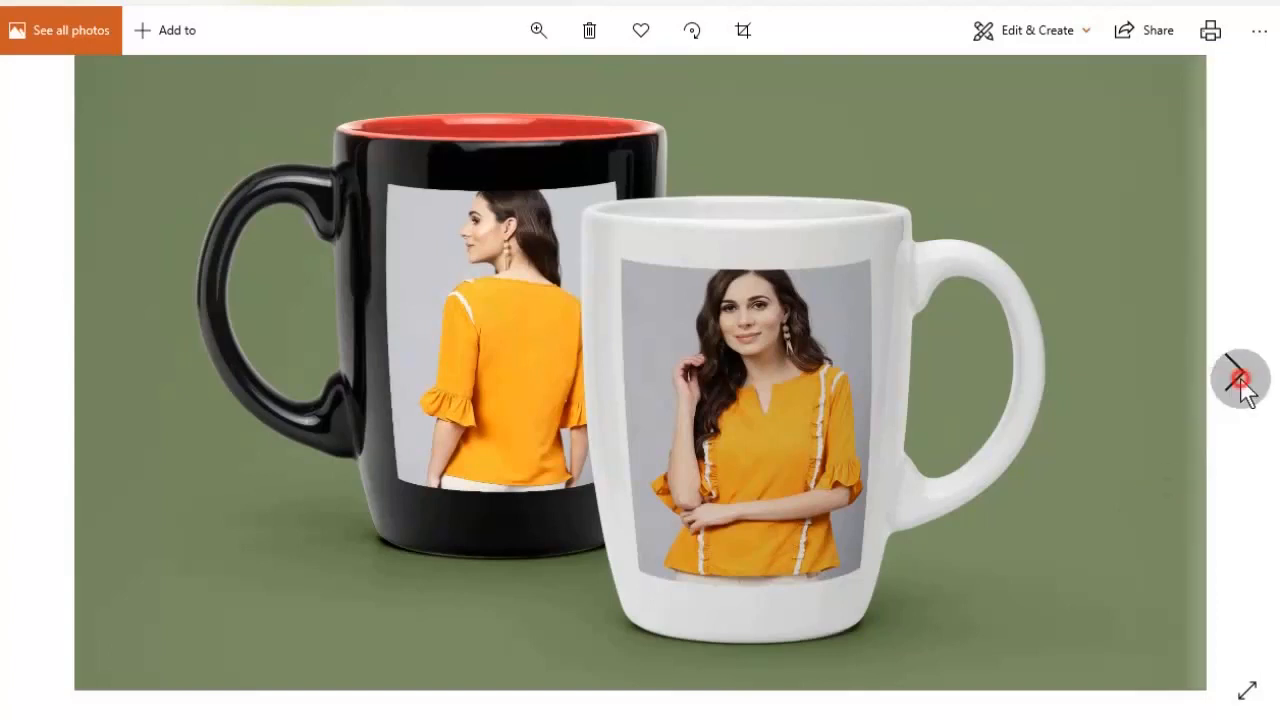
left_click(1240, 380)
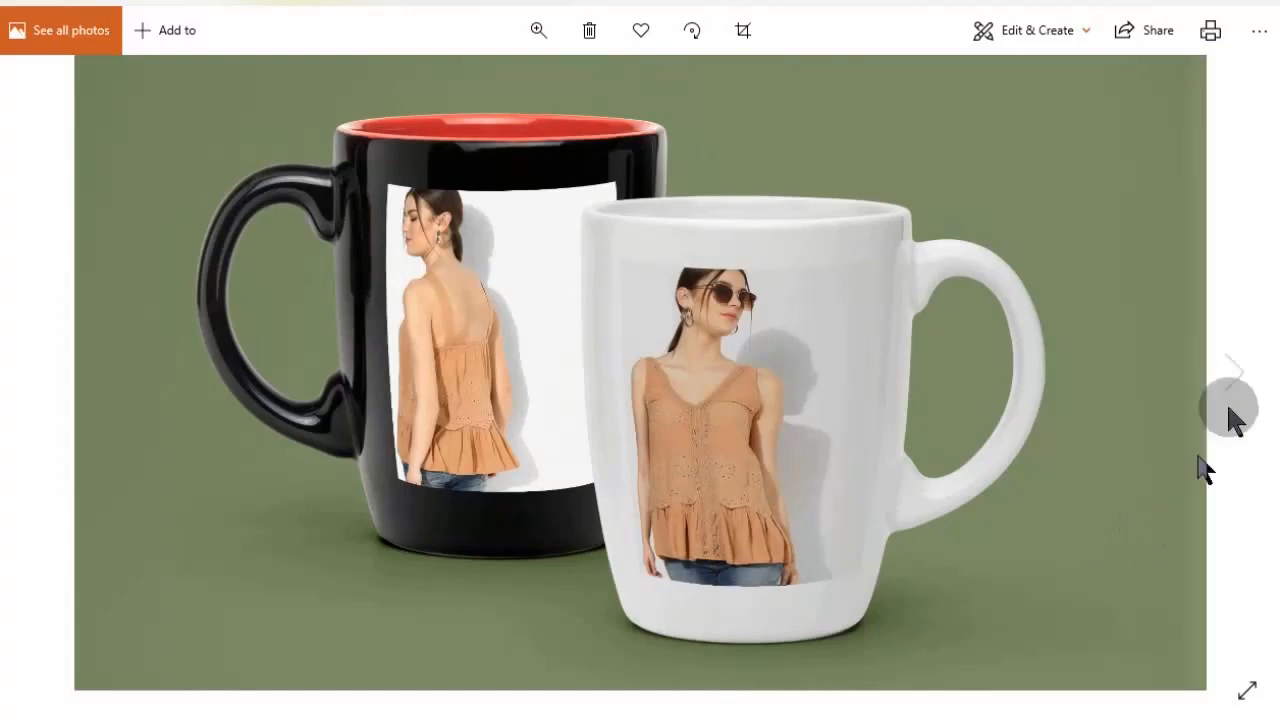
left_click(1236, 378)
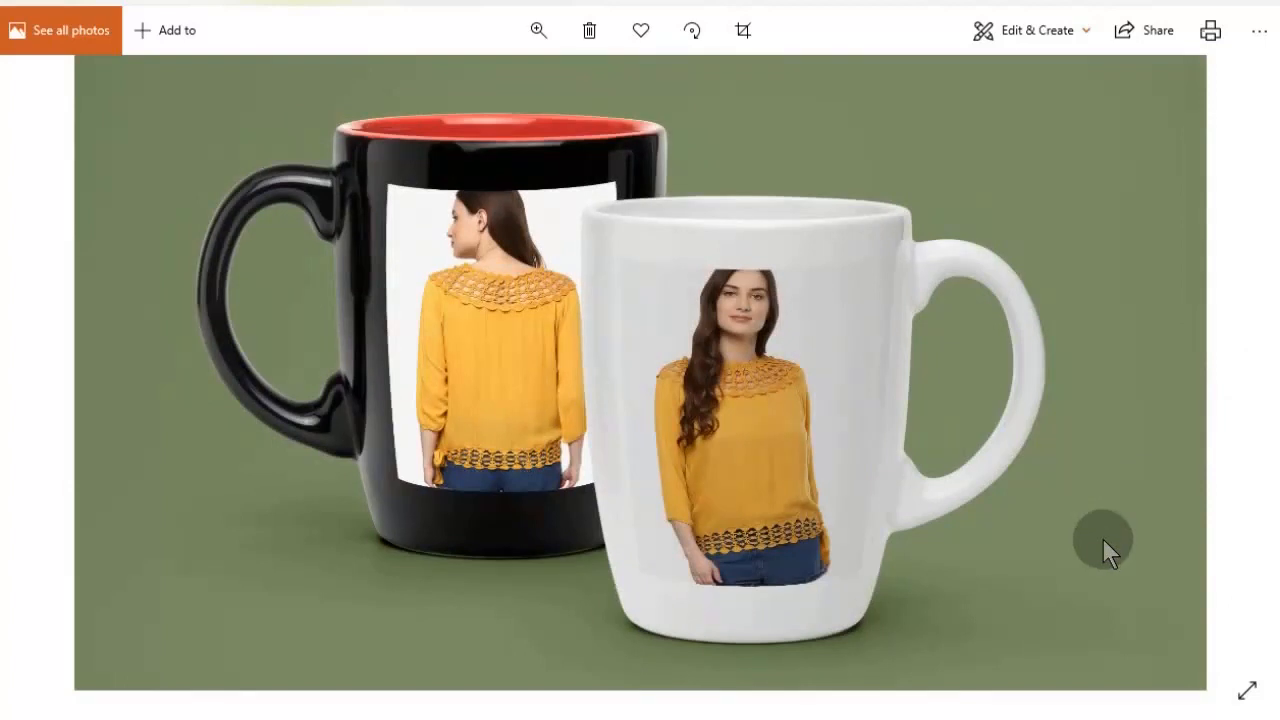
mouse_move(1244, 376)
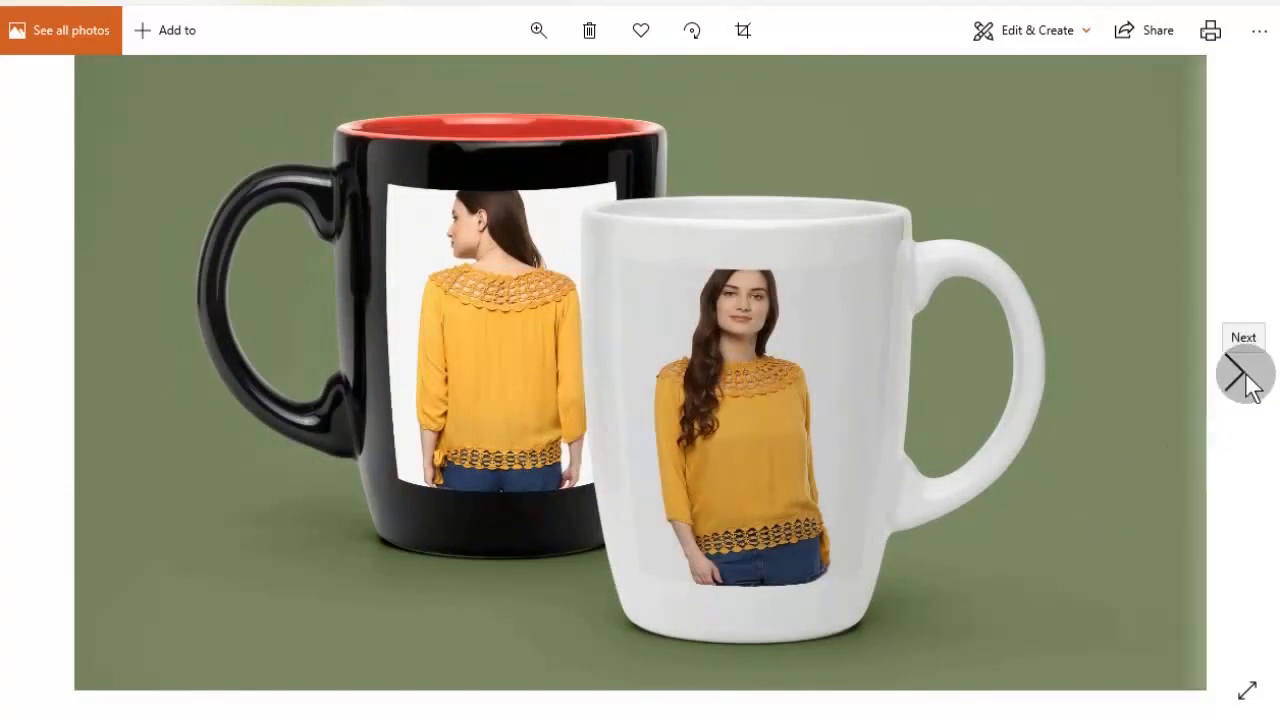
left_click(1244, 374)
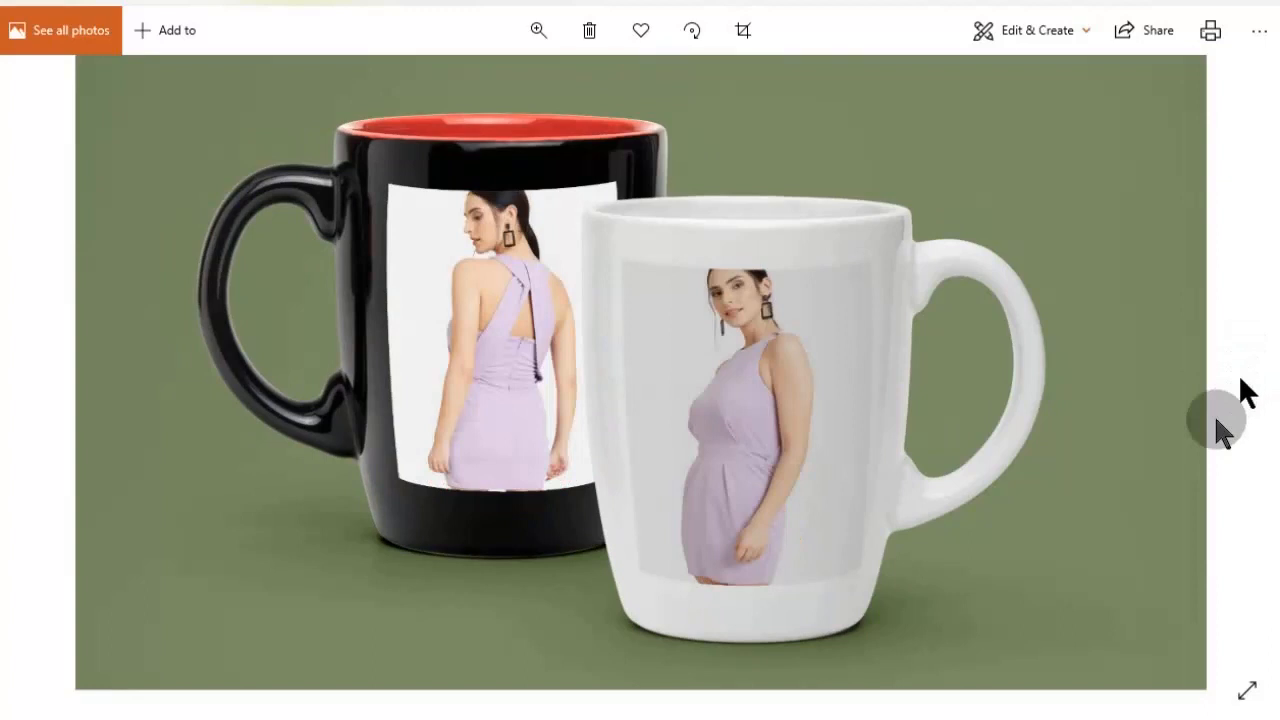
mouse_move(1124, 600)
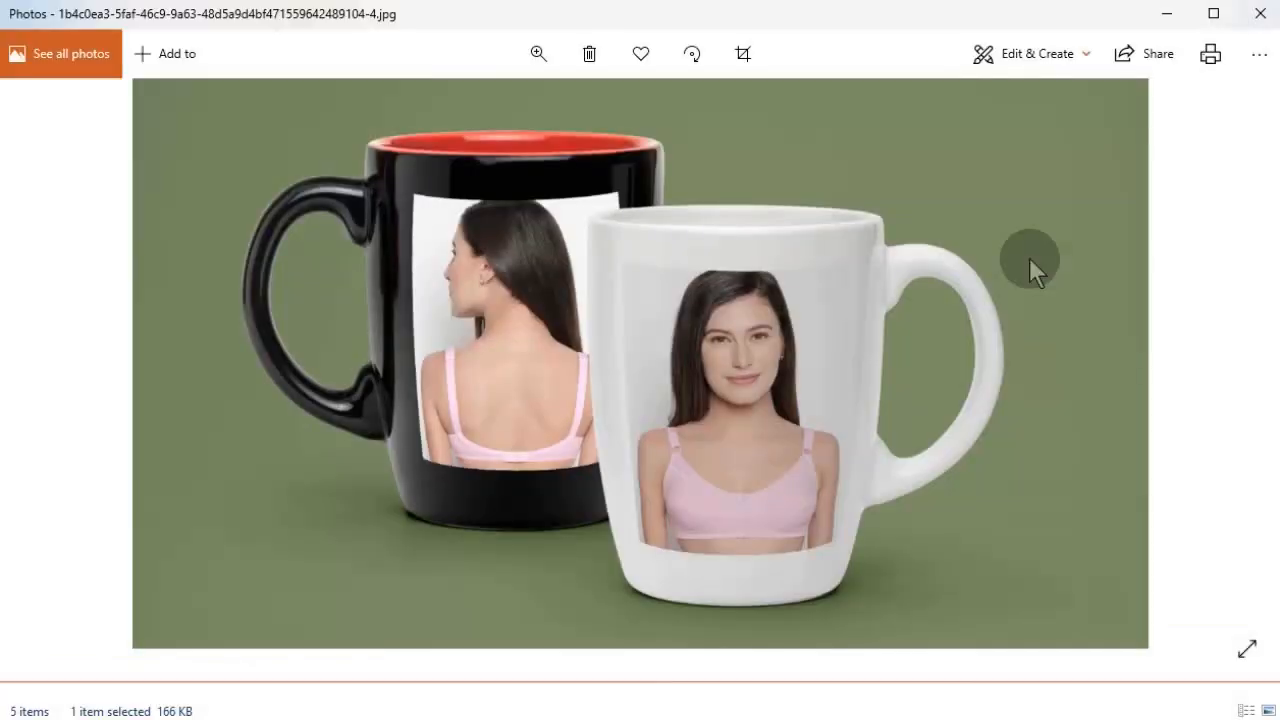
left_click(1258, 54)
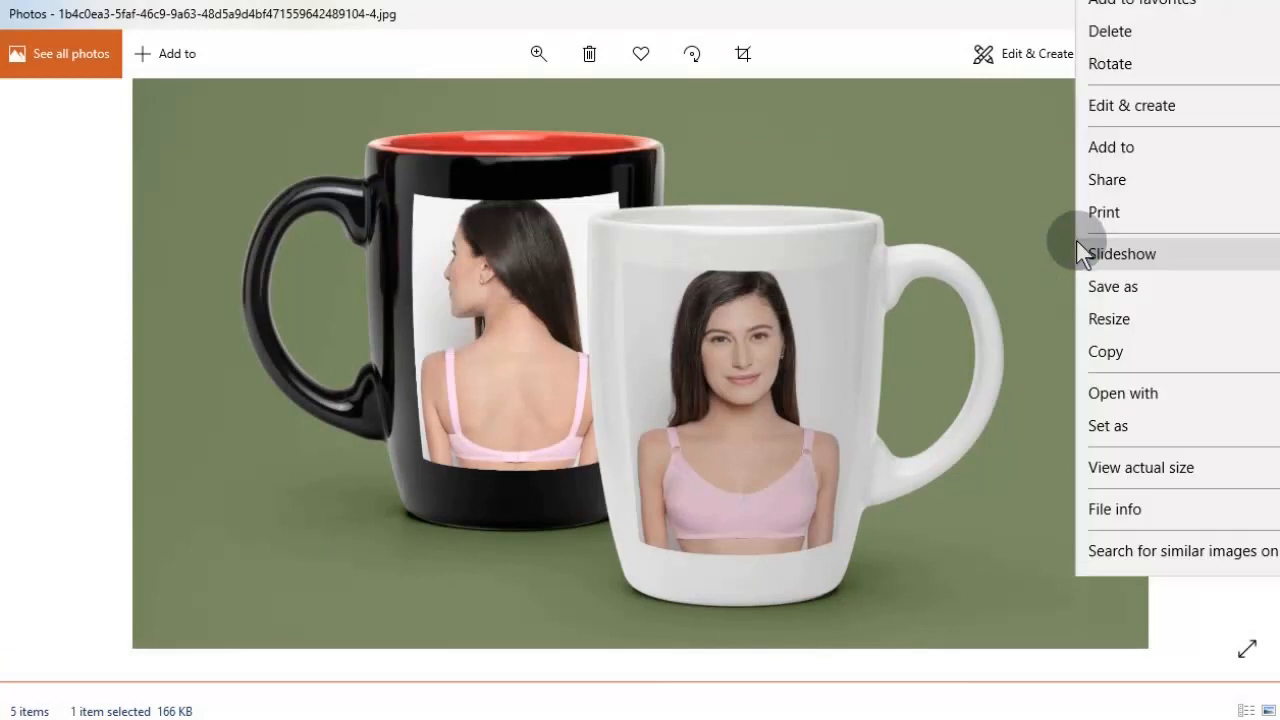